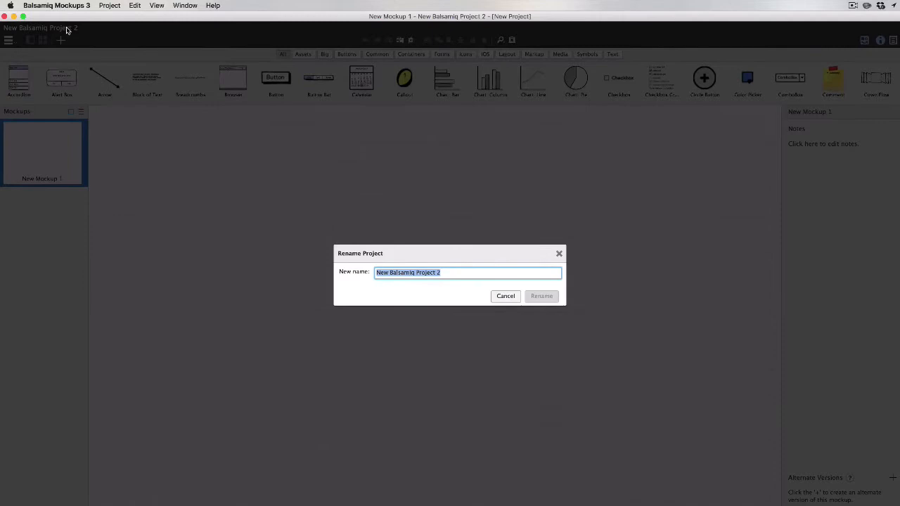
Step: Rename the project to 'UI Library Iteration' and the mockup to 'Spec'
{"action": "type", "text": "UI Library"}
{"action": "type", "text": "Spec"}
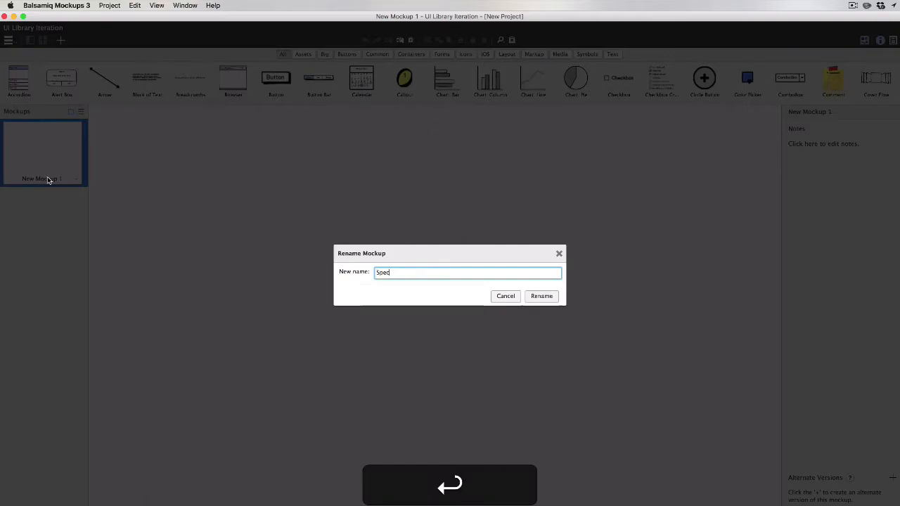
{"action": "left_click", "coordinate": [540, 295]}
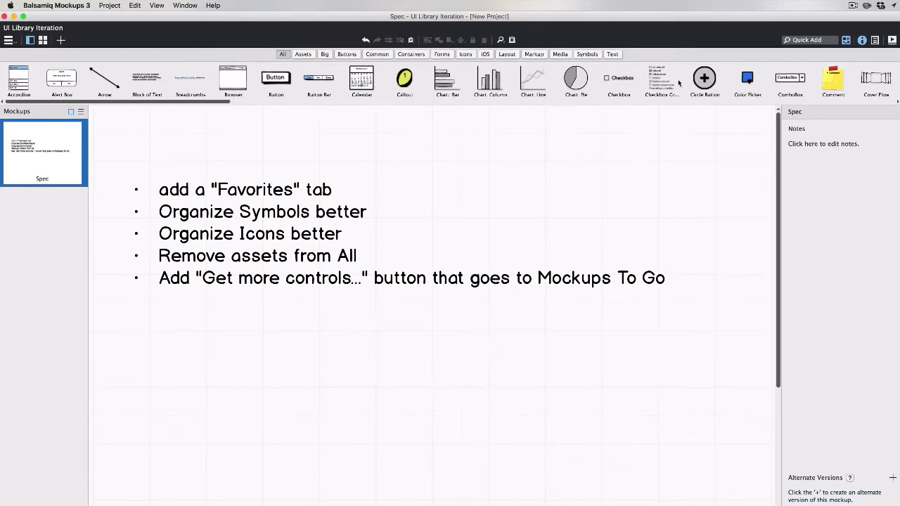
Step: Browse the Common, iOS and Icons library categories, then return to All
{"action": "left_click", "coordinate": [304, 54]}
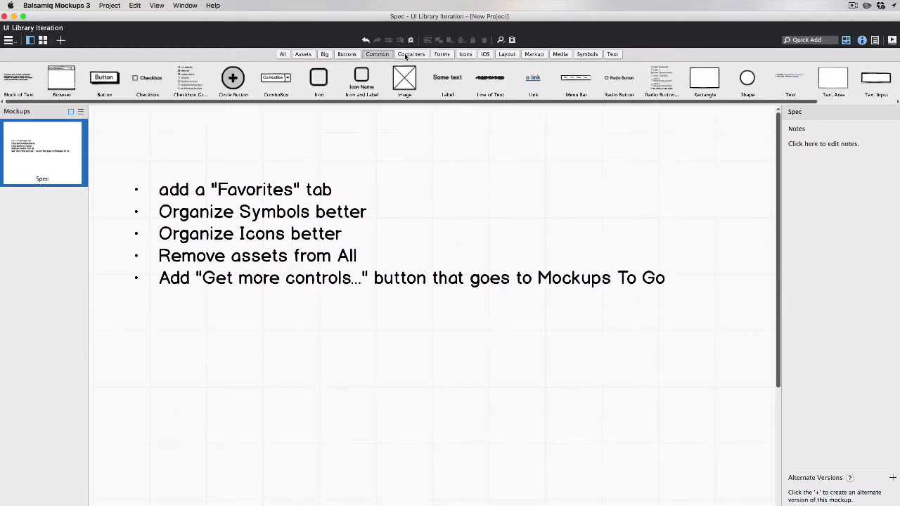
{"action": "left_click", "coordinate": [486, 53]}
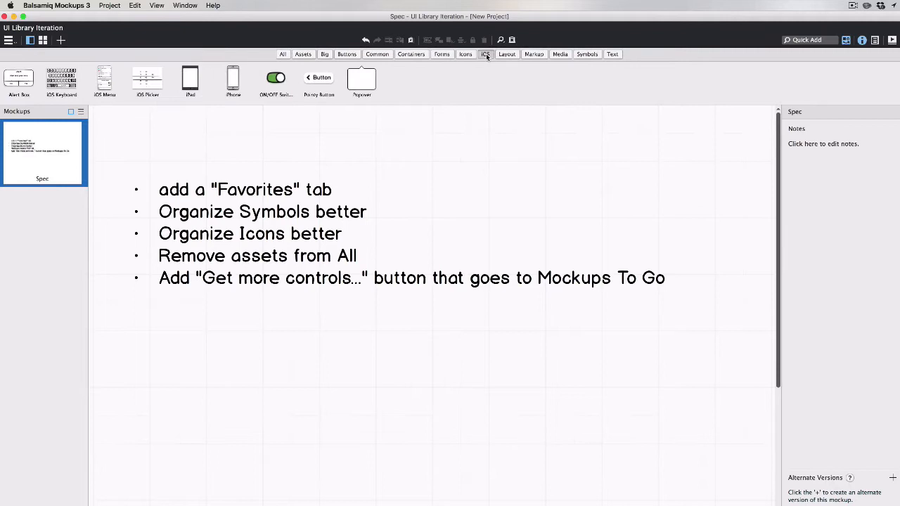
{"action": "left_click", "coordinate": [465, 54]}
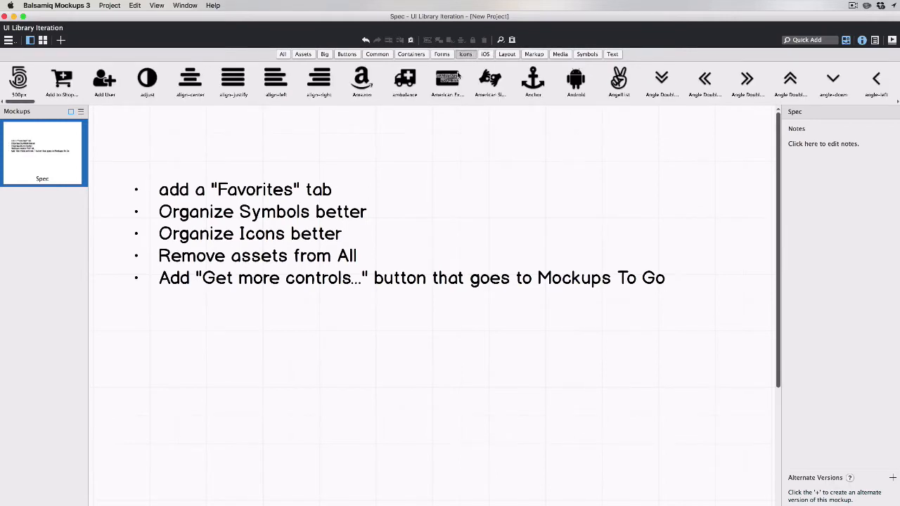
{"action": "mouse_move", "coordinate": [531, 77]}
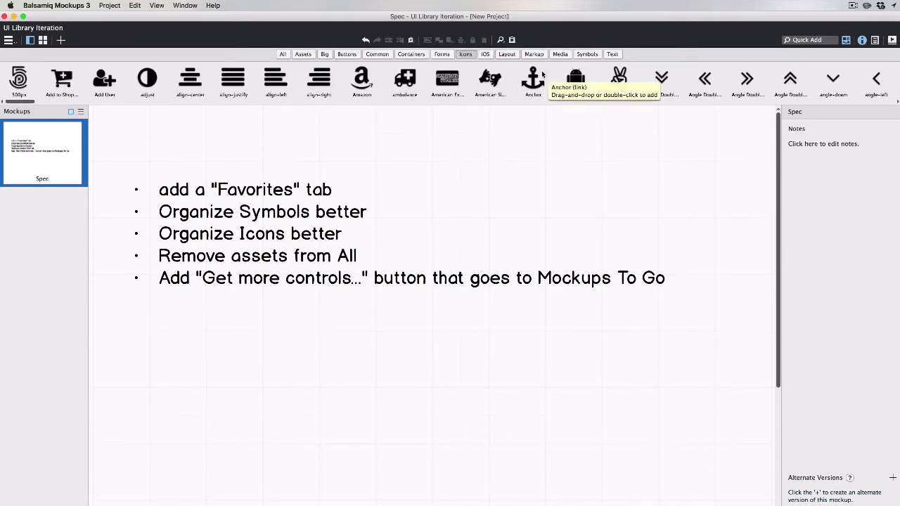
{"action": "mouse_move", "coordinate": [420, 165]}
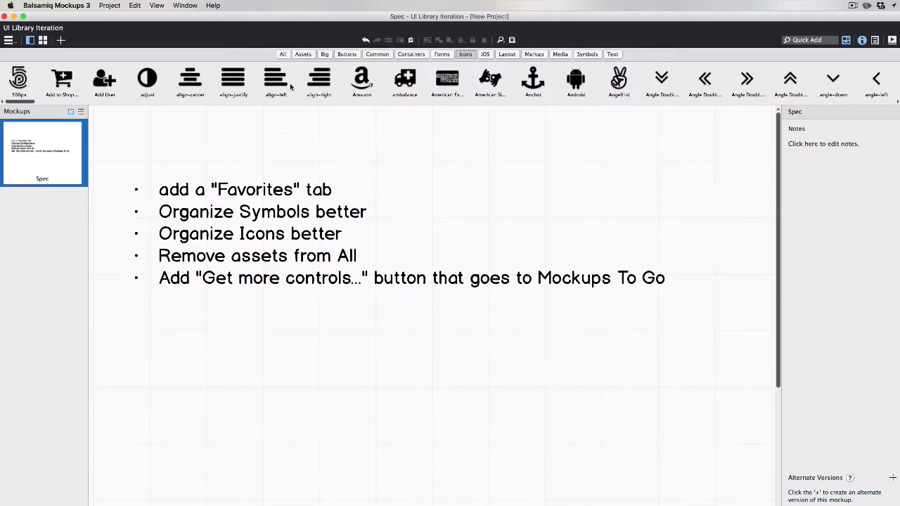
{"action": "left_click", "coordinate": [282, 54]}
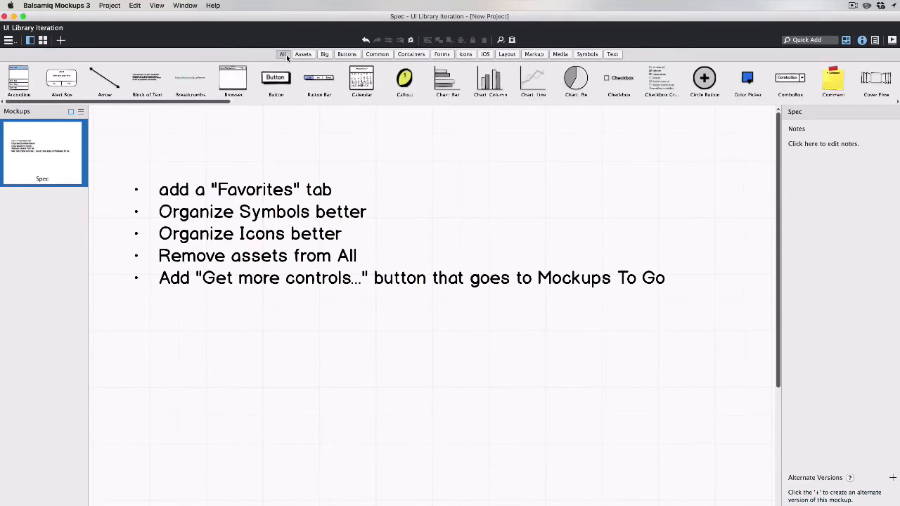
{"action": "mouse_move", "coordinate": [504, 65]}
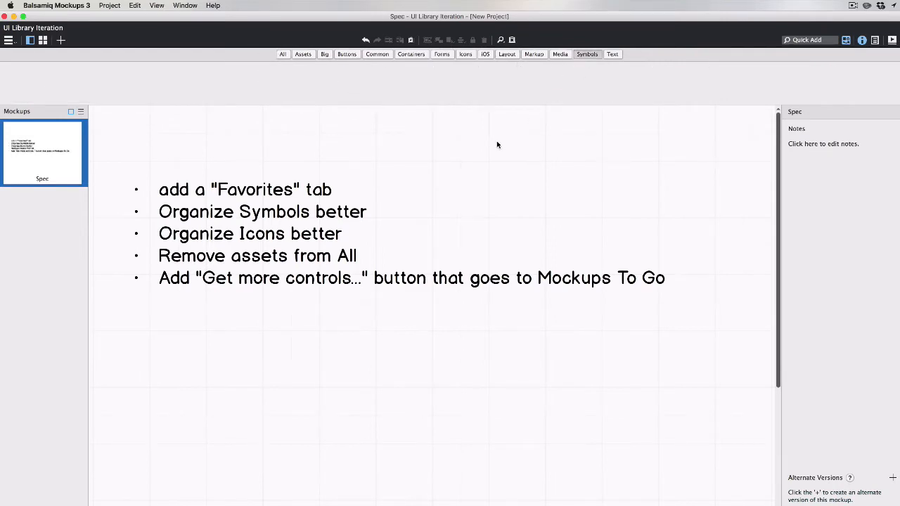
{"action": "mouse_move", "coordinate": [320, 35]}
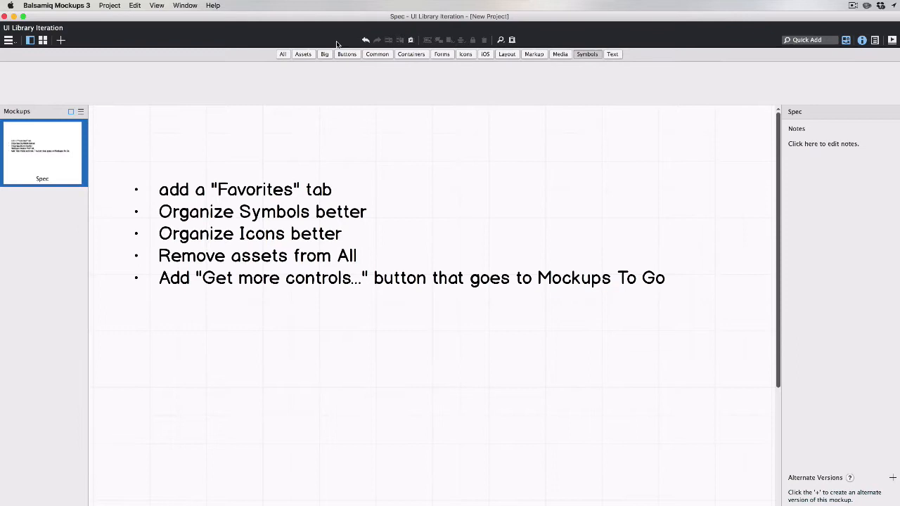
Step: In the Symbols section, create the 'Android Controls' and 'Google Classroom' symbol libraries
{"action": "left_click", "coordinate": [8, 40]}
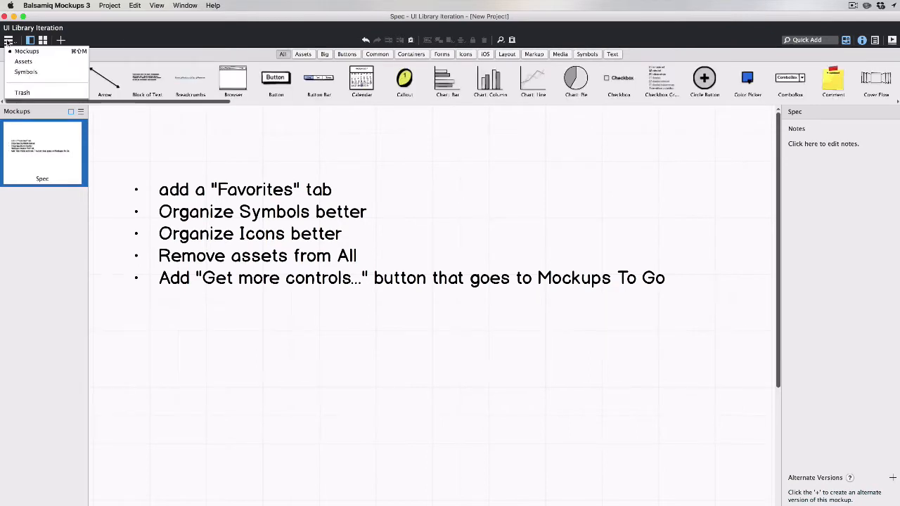
{"action": "left_click", "coordinate": [30, 72]}
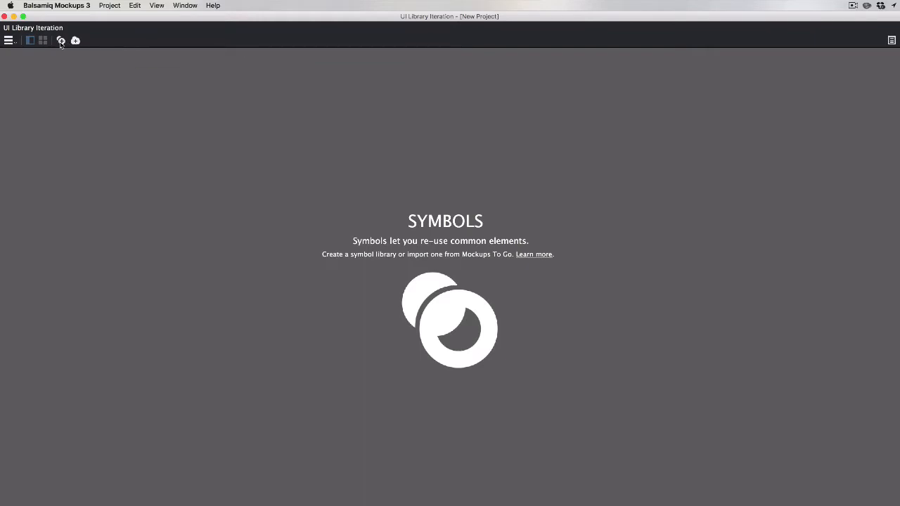
{"action": "left_click", "coordinate": [75, 40]}
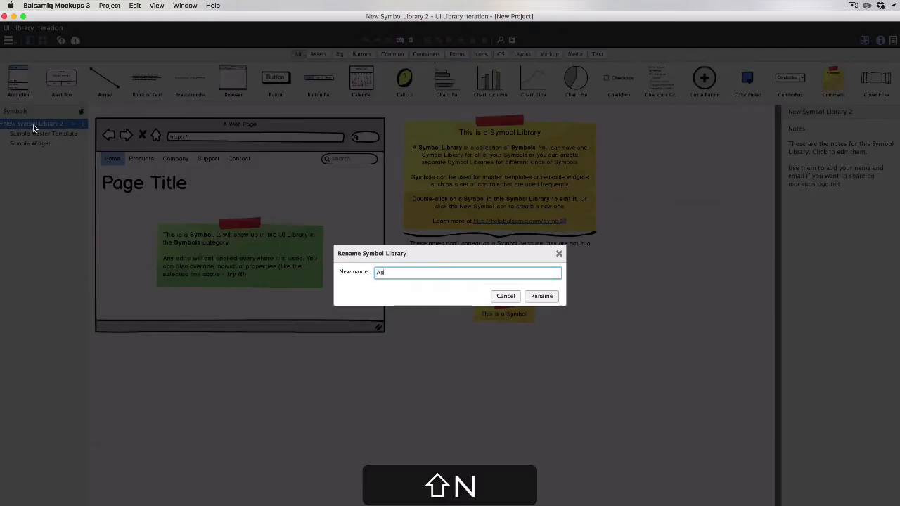
{"action": "type", "text": "Android"}
{"action": "type", "text": "Google Symbol 2"}
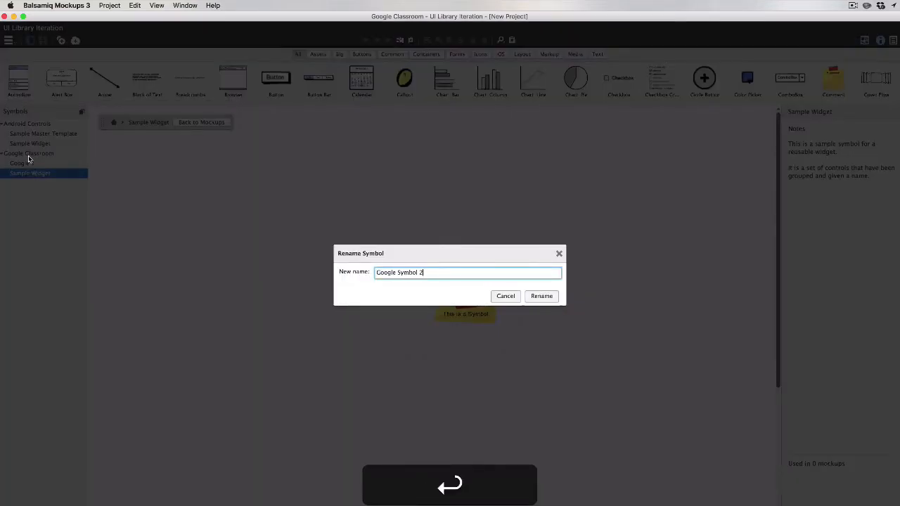
{"action": "left_click", "coordinate": [540, 295]}
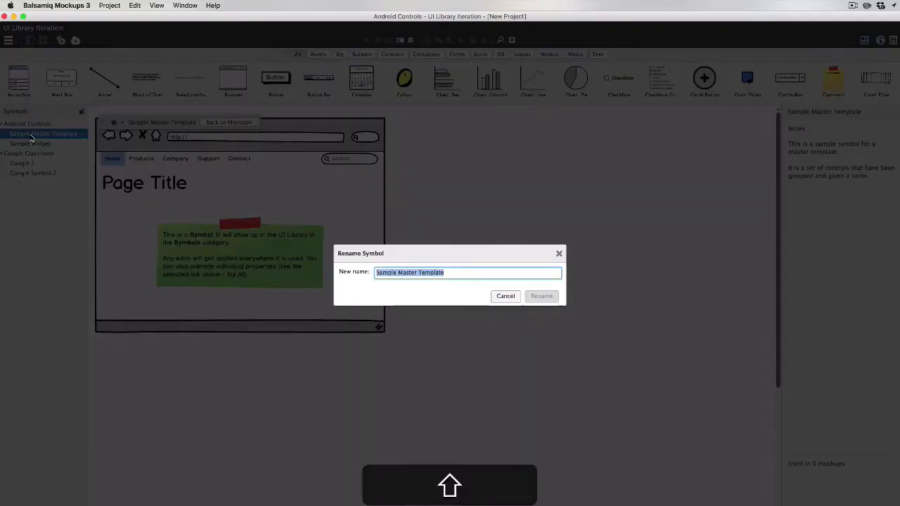
Step: Rename the sample symbols, e.g. to 'Material Design' and a 'Go...' name
{"action": "type", "text": "Material"}
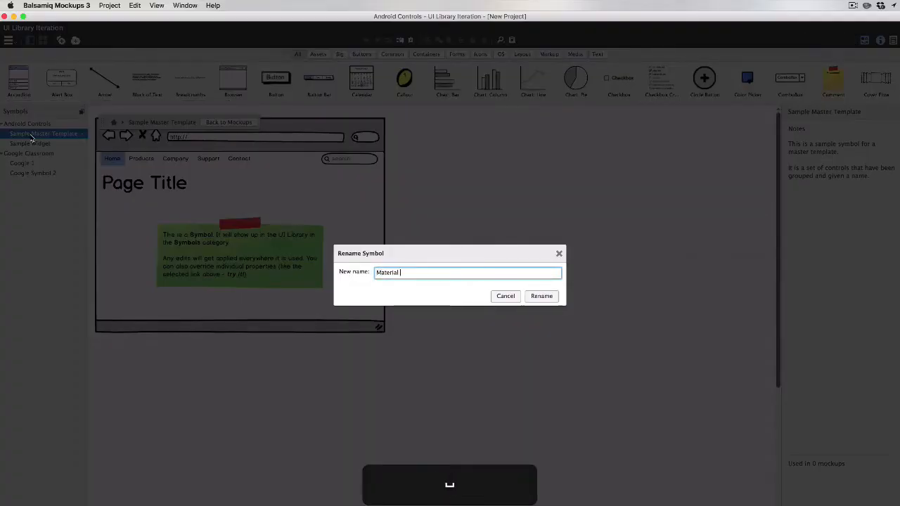
{"action": "type", "text": "Design"}
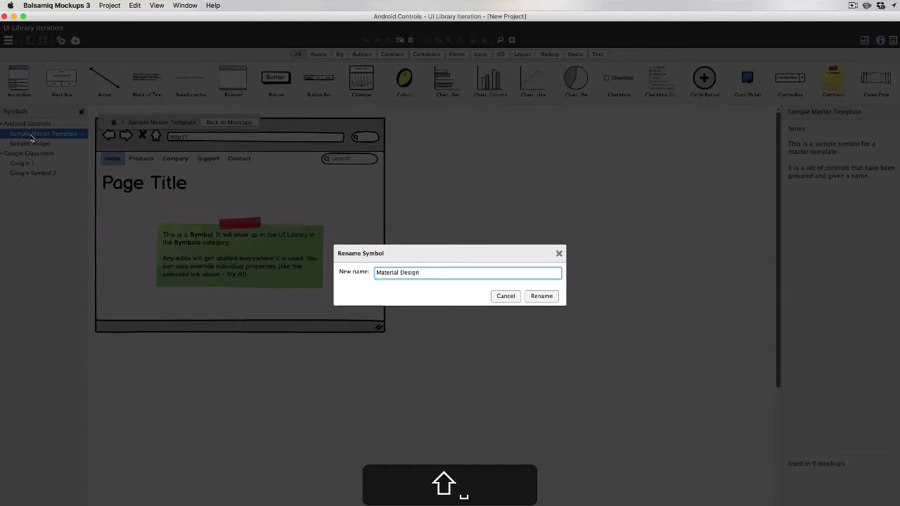
{"action": "left_click", "coordinate": [541, 295]}
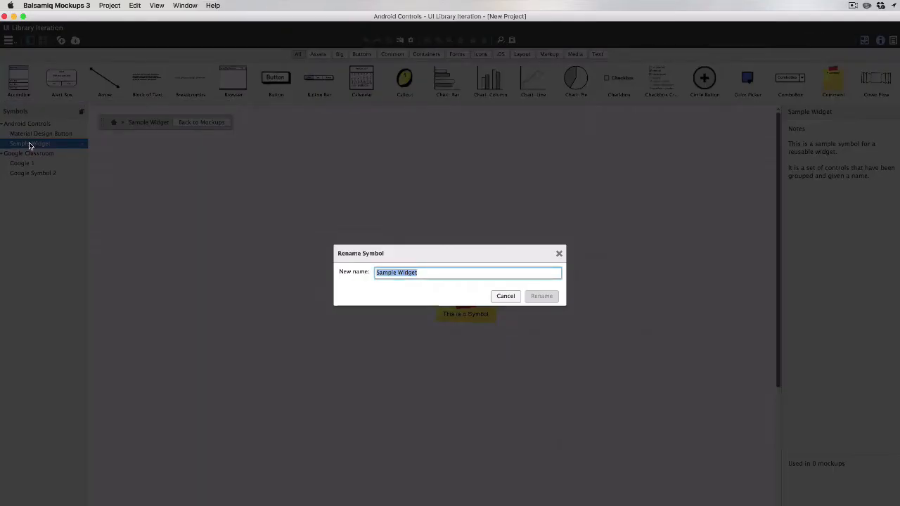
{"action": "type", "text": "Go"}
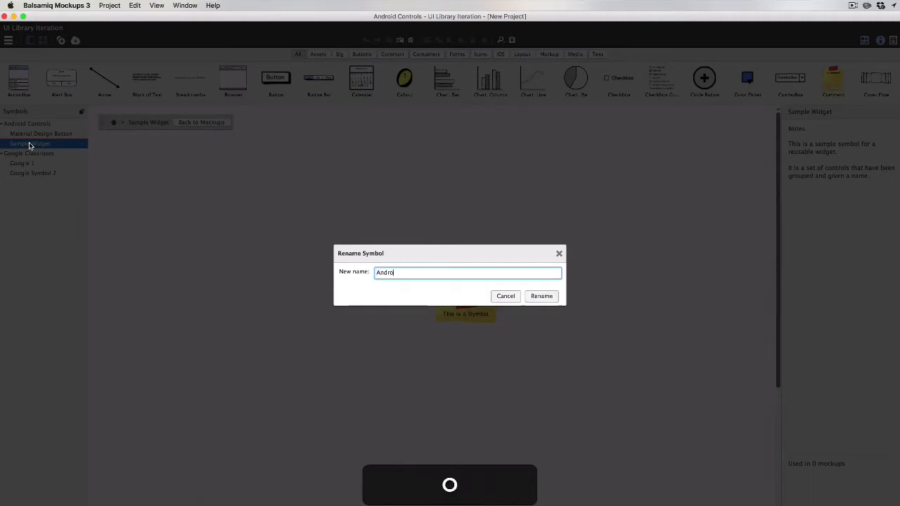
{"action": "left_click", "coordinate": [541, 296]}
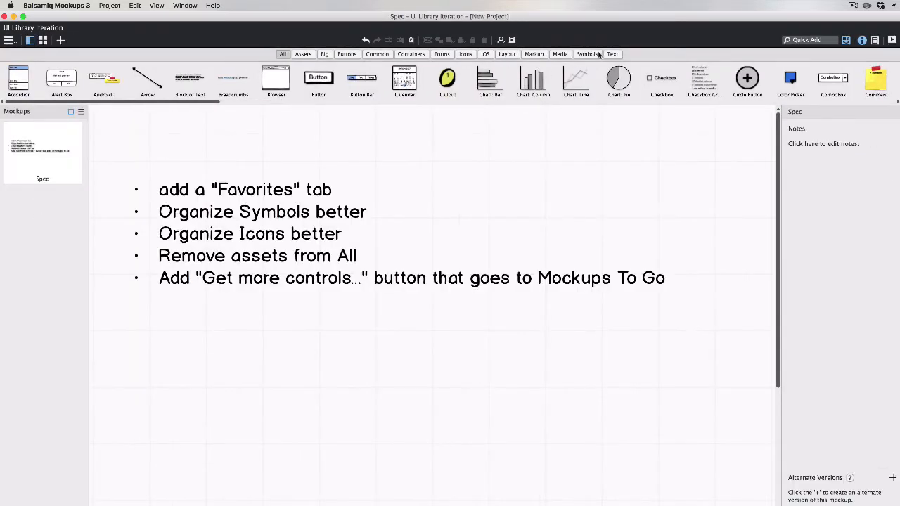
Step: Check the new symbols in the Symbols category, then scroll through the Icons category
{"action": "left_click", "coordinate": [585, 54]}
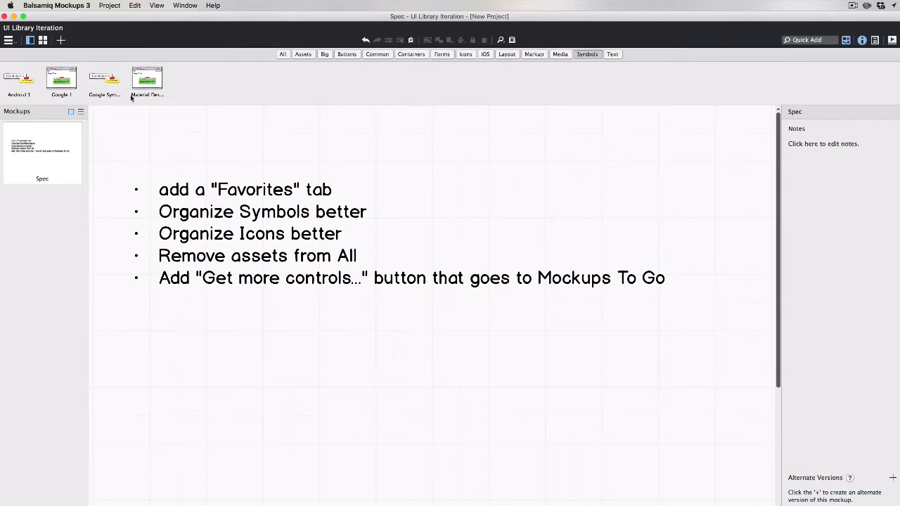
{"action": "mouse_move", "coordinate": [87, 87]}
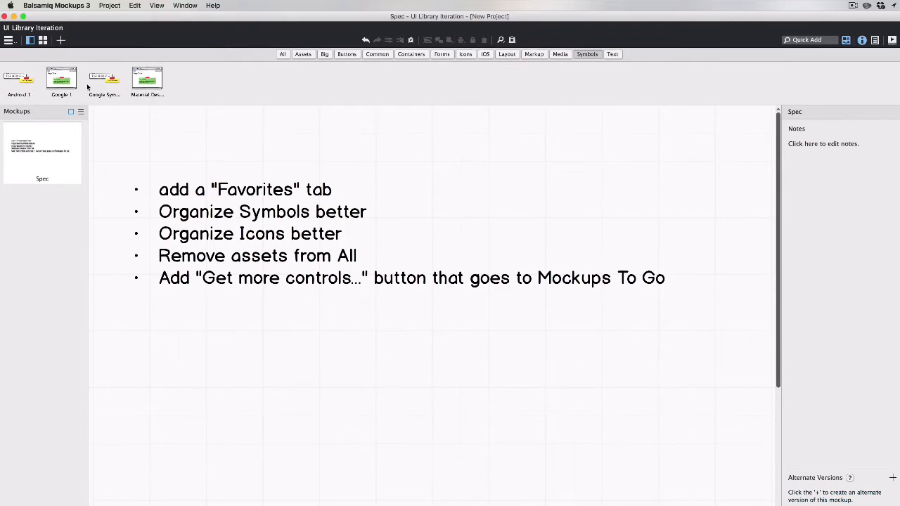
{"action": "mouse_move", "coordinate": [106, 77]}
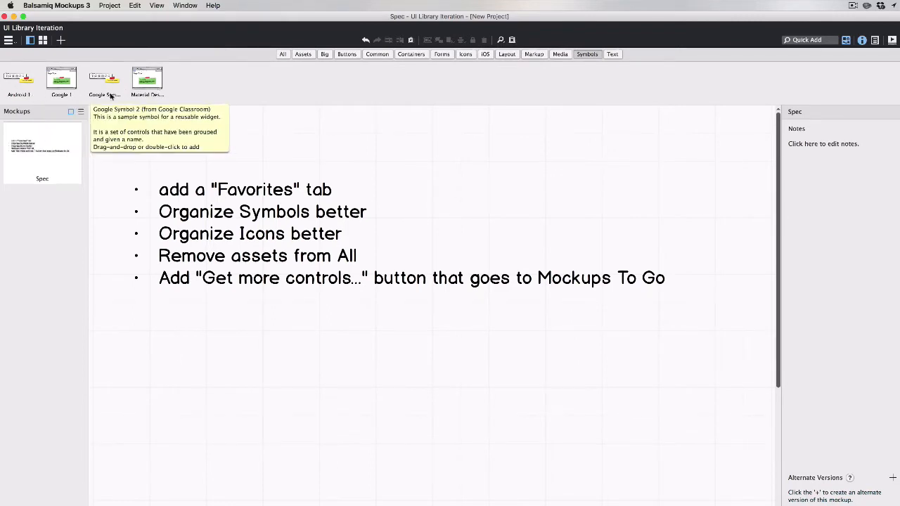
{"action": "mouse_move", "coordinate": [257, 92]}
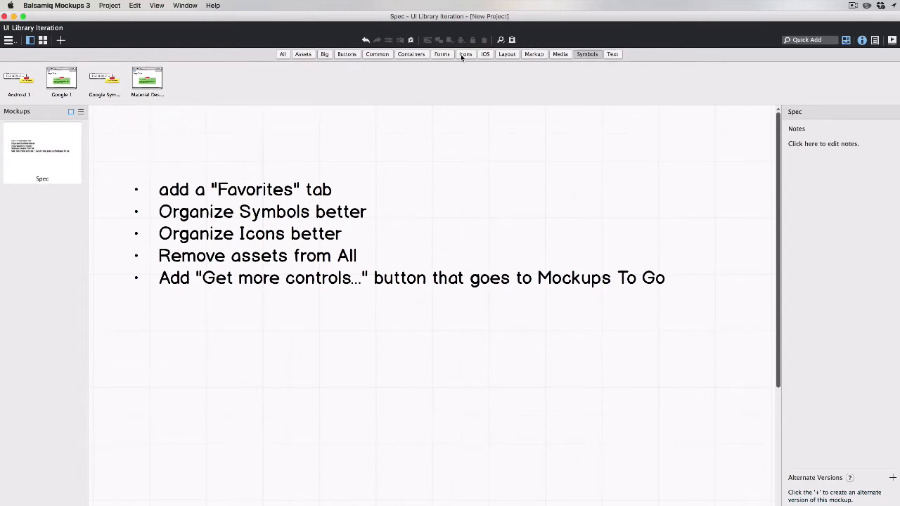
{"action": "left_click", "coordinate": [466, 53]}
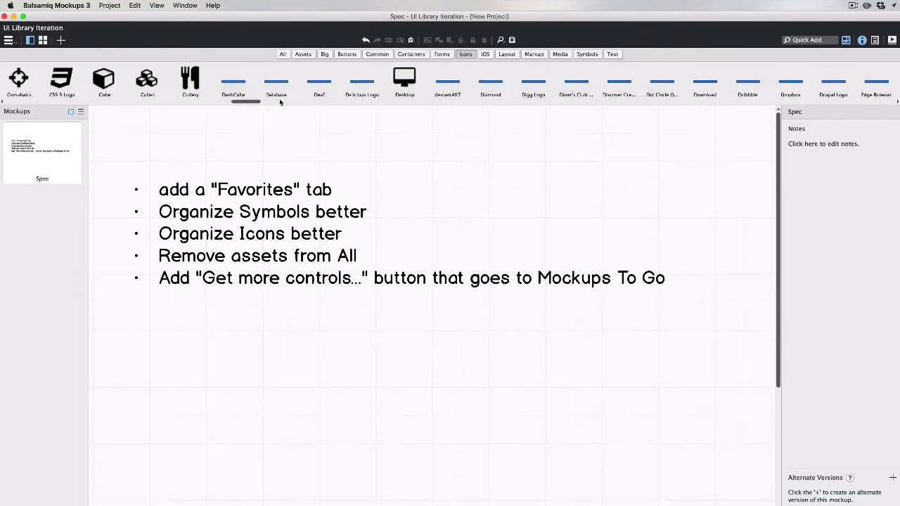
{"action": "scroll", "scroll_direction": "right", "scroll_amount": 3}
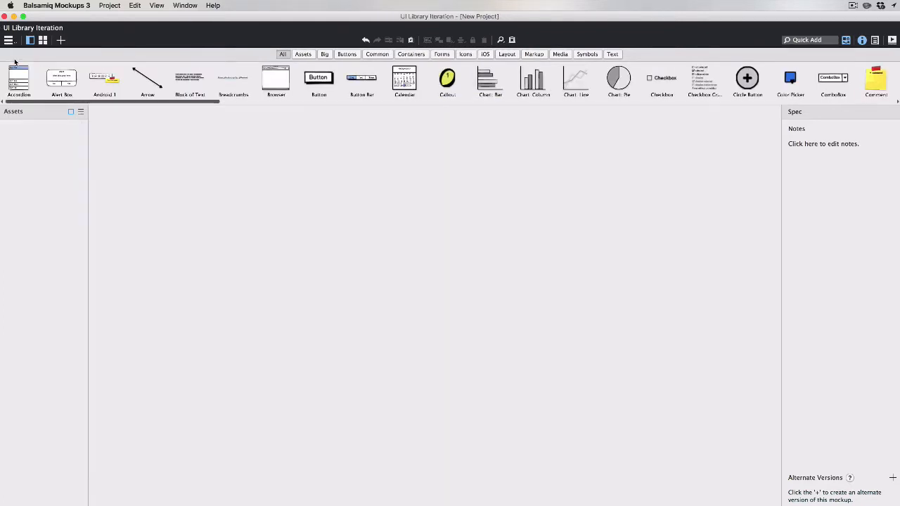
Step: From Assets, search Flickr for 'foo' and load the dark portrait photo as an asset
{"action": "left_click", "coordinate": [59, 40]}
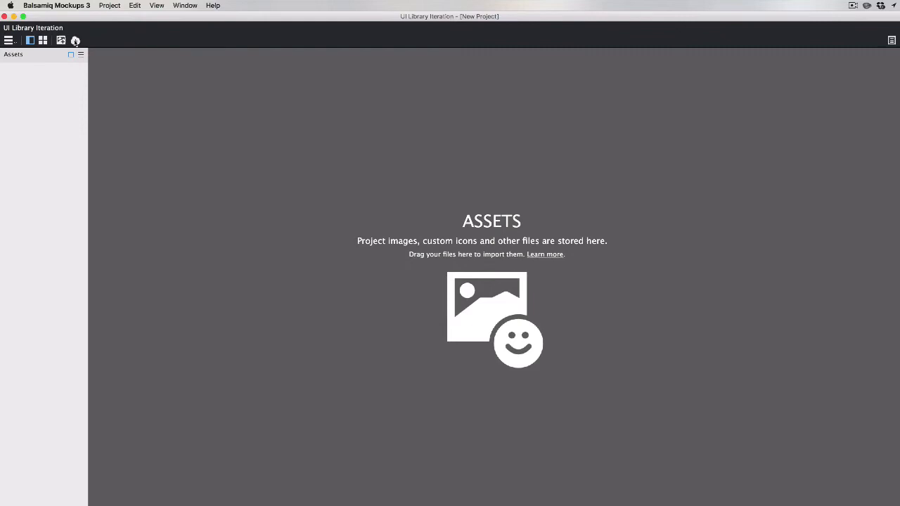
{"action": "left_click", "coordinate": [68, 40]}
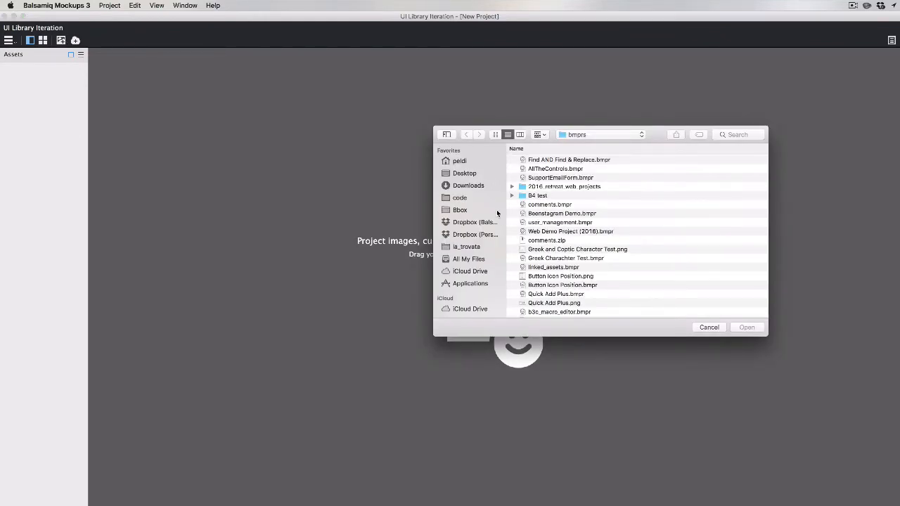
{"action": "left_click", "coordinate": [708, 327]}
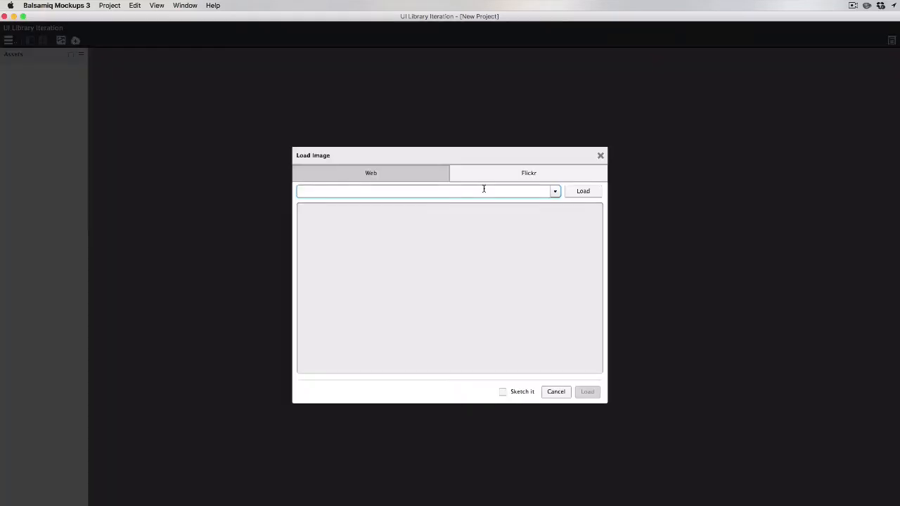
{"action": "left_click", "coordinate": [528, 172]}
{"action": "type", "text": "foo"}
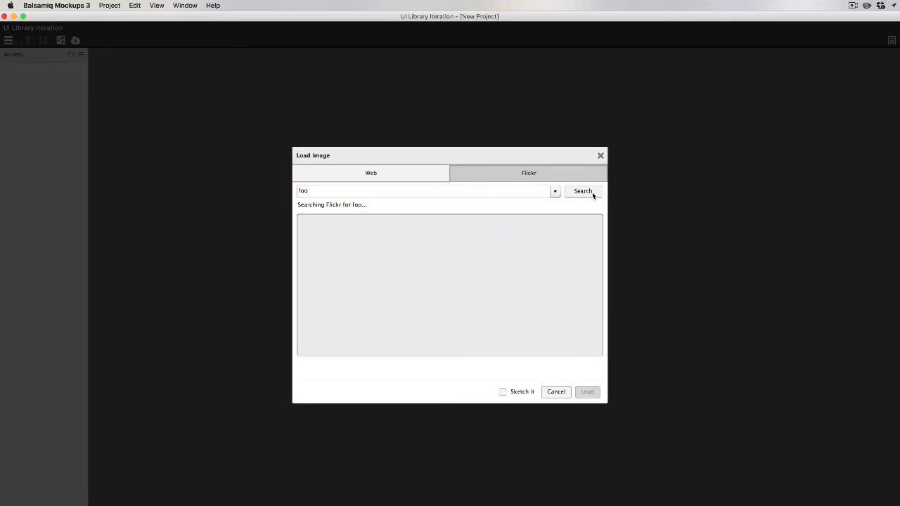
{"action": "left_click", "coordinate": [582, 191]}
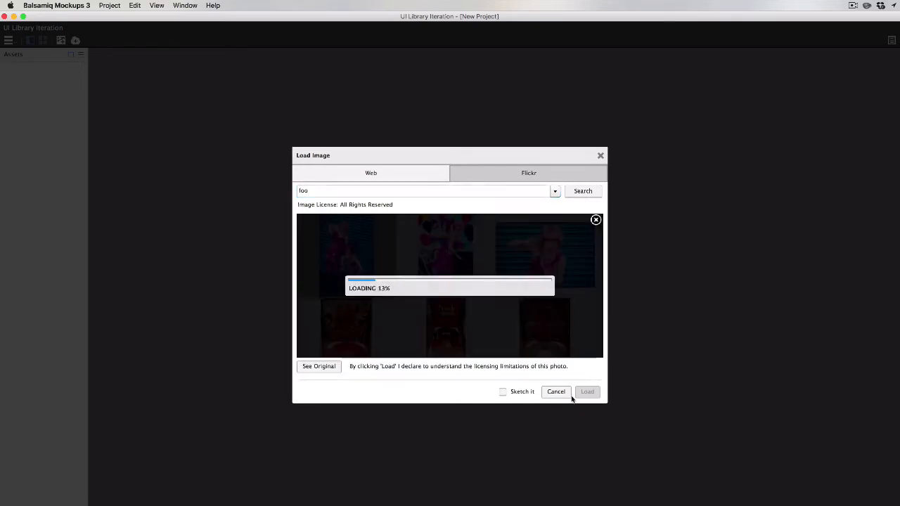
{"action": "left_click", "coordinate": [588, 391]}
{"action": "type", "text": "bar"}
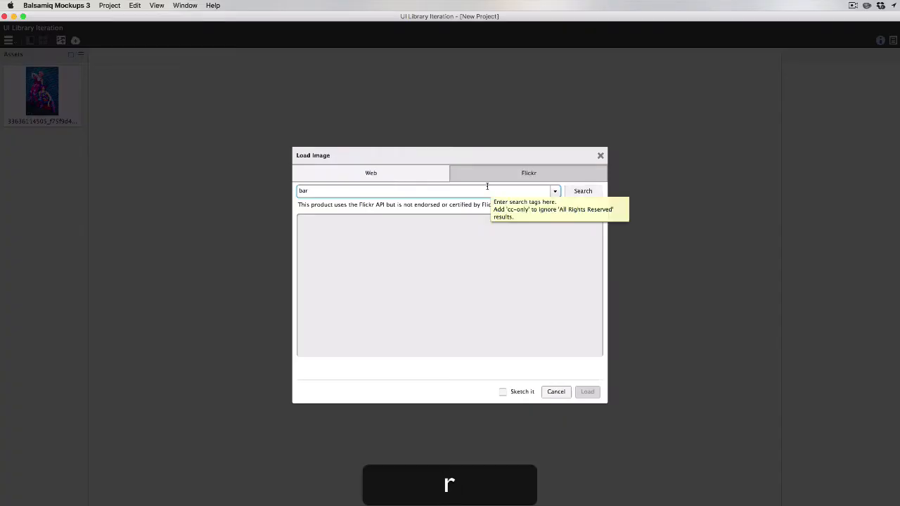
Step: Search Flickr for 'bar' and load the arcaded street photo as an asset
{"action": "left_click", "coordinate": [582, 191]}
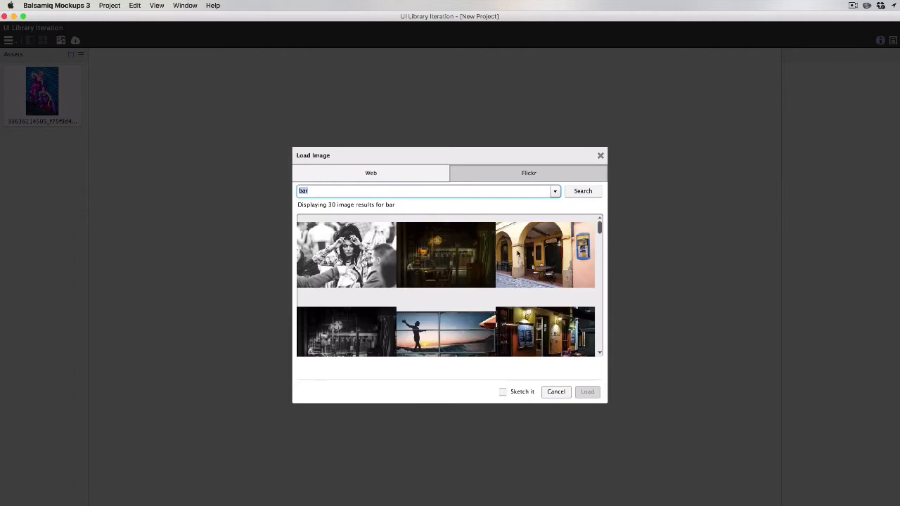
{"action": "left_click", "coordinate": [545, 254]}
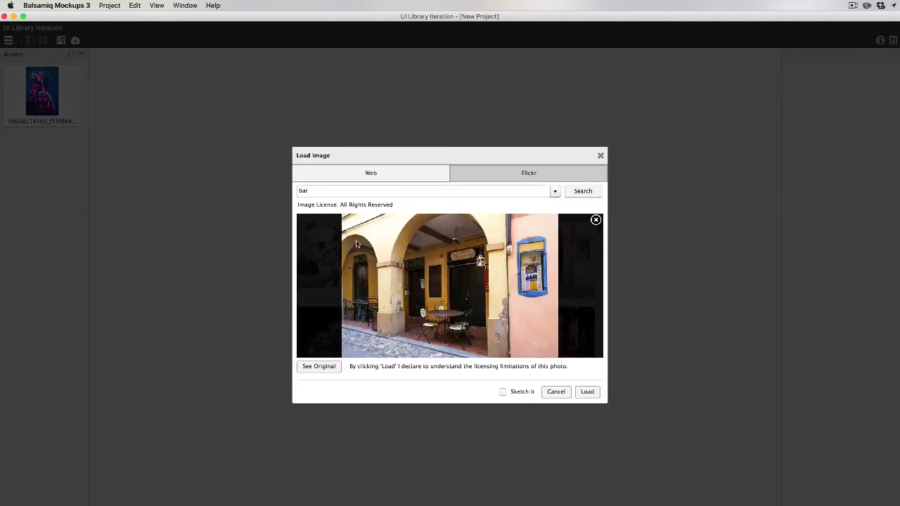
{"action": "left_click", "coordinate": [555, 391]}
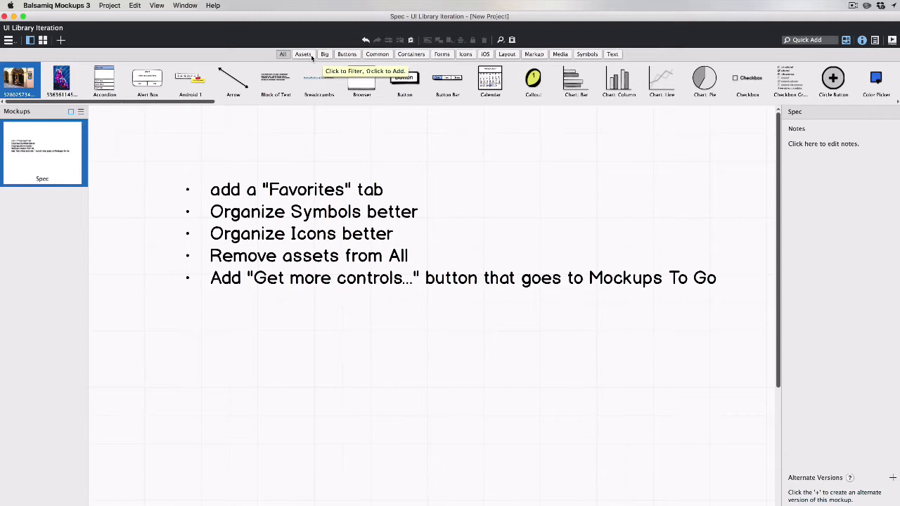
{"action": "left_click", "coordinate": [304, 53]}
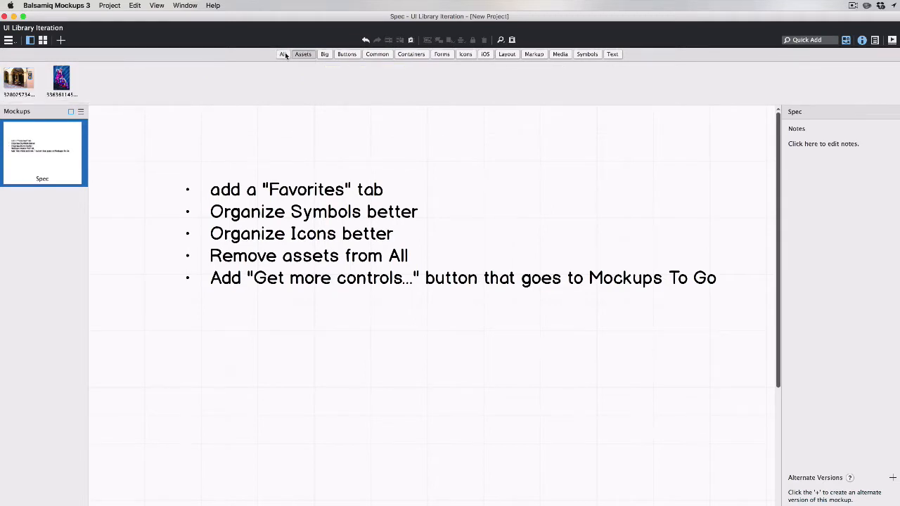
{"action": "left_click", "coordinate": [281, 54]}
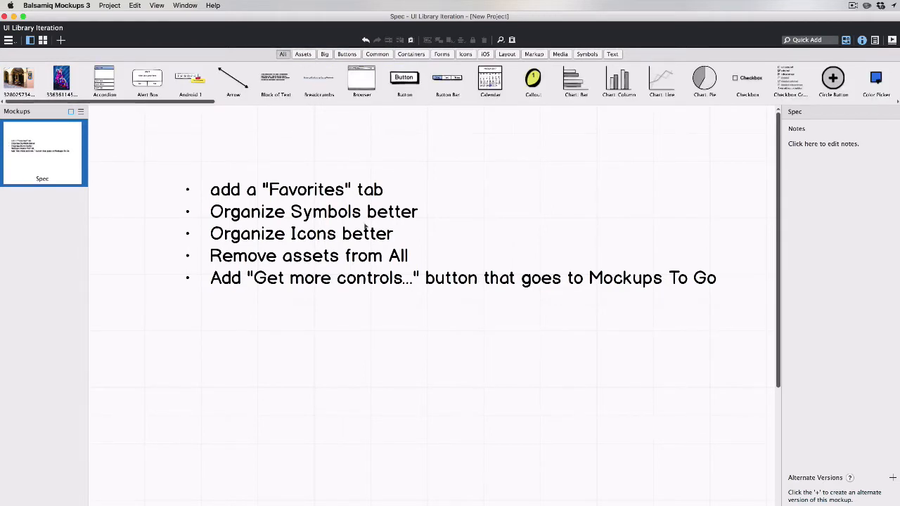
{"action": "left_click", "coordinate": [316, 232]}
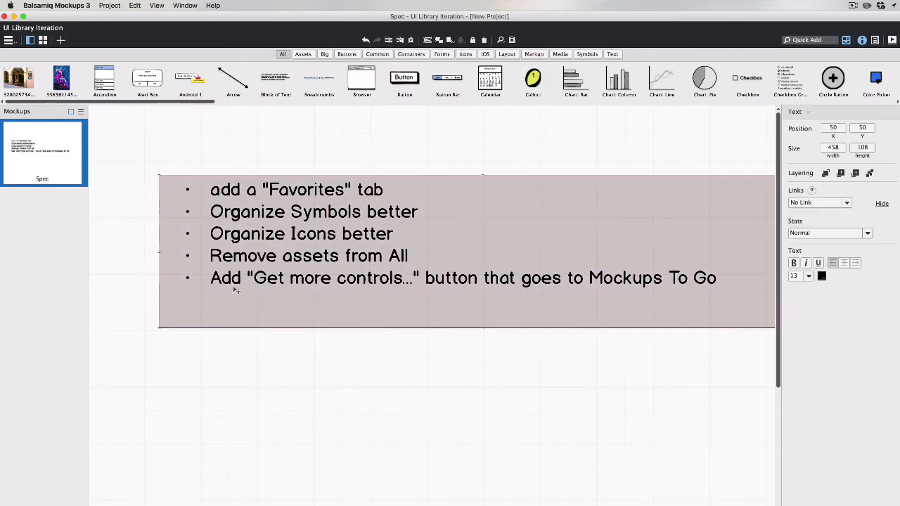
{"action": "mouse_move", "coordinate": [664, 289]}
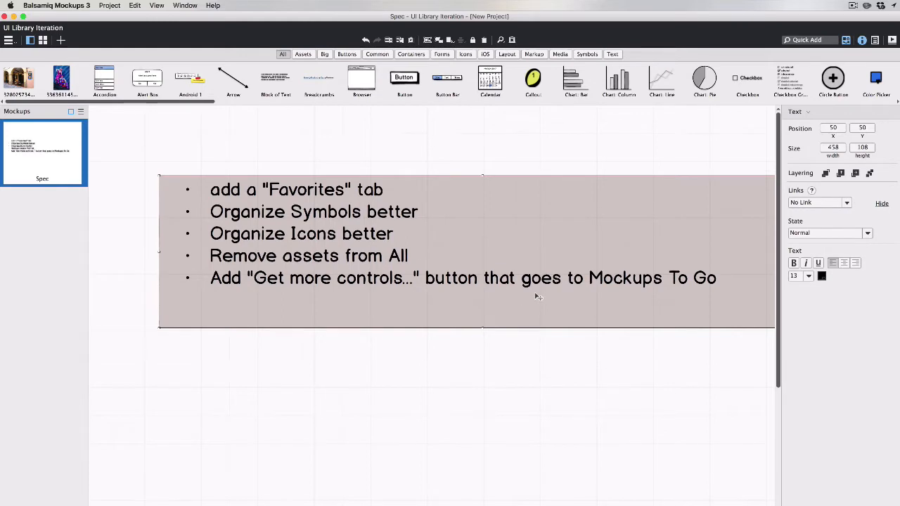
{"action": "mouse_move", "coordinate": [596, 149]}
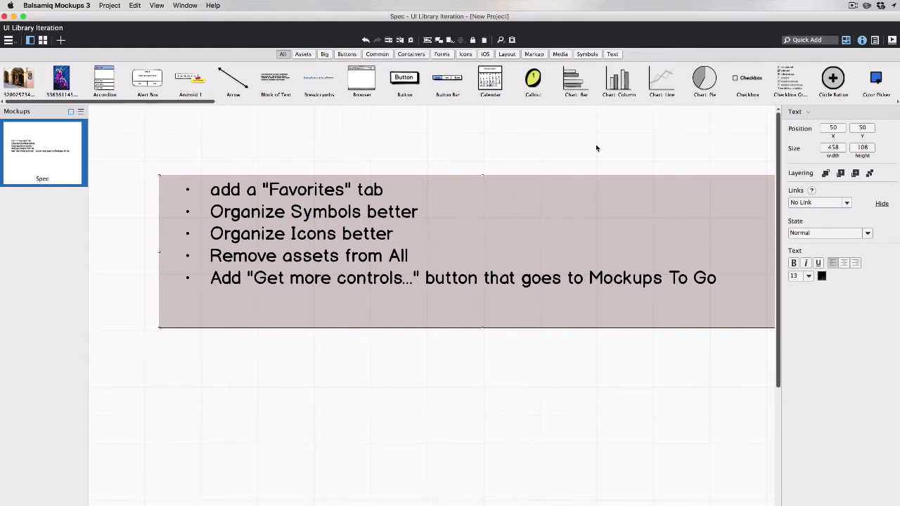
{"action": "mouse_move", "coordinate": [678, 153]}
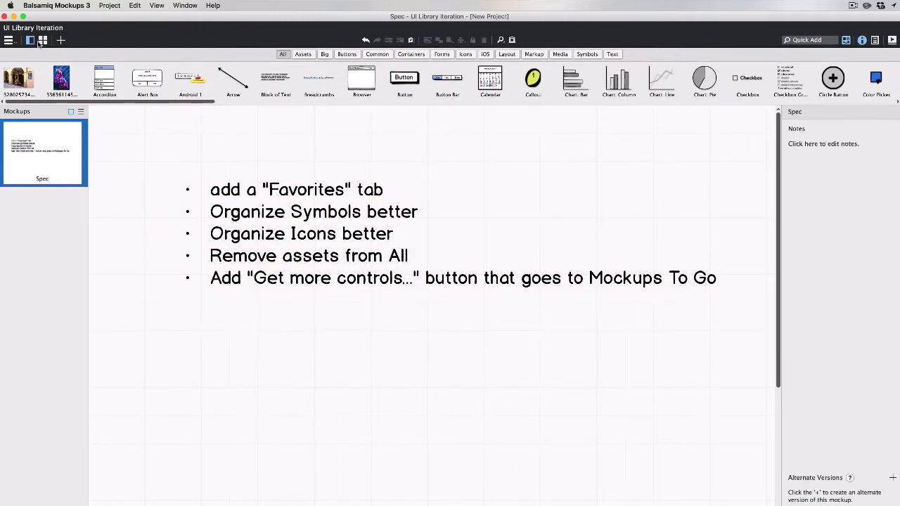
Step: Add a mockup named 'Current Implementation' and start Quick Add for a rectangle
{"action": "left_click", "coordinate": [61, 39]}
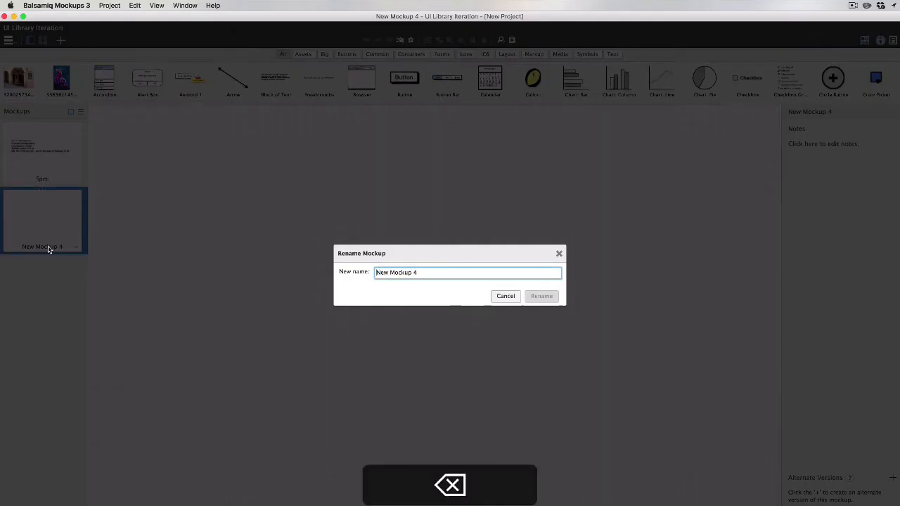
{"action": "type", "text": "Current Implementat"}
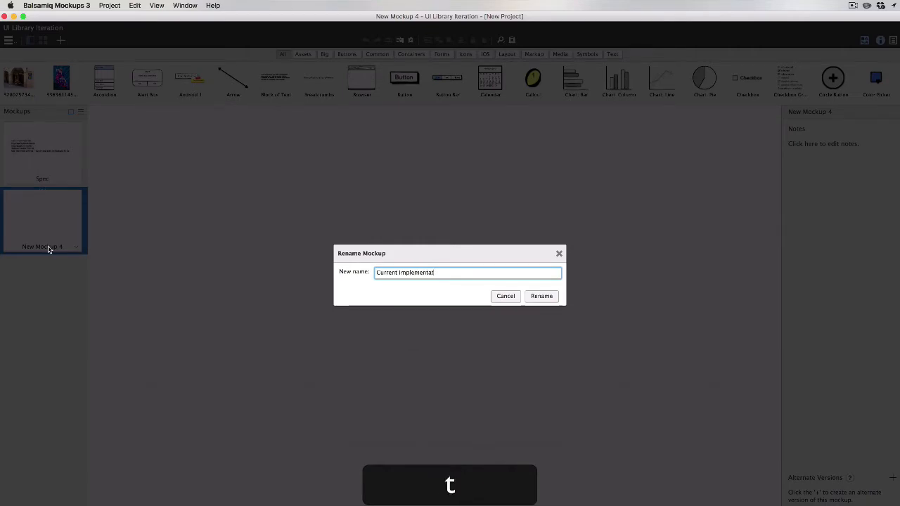
{"action": "left_click", "coordinate": [541, 295]}
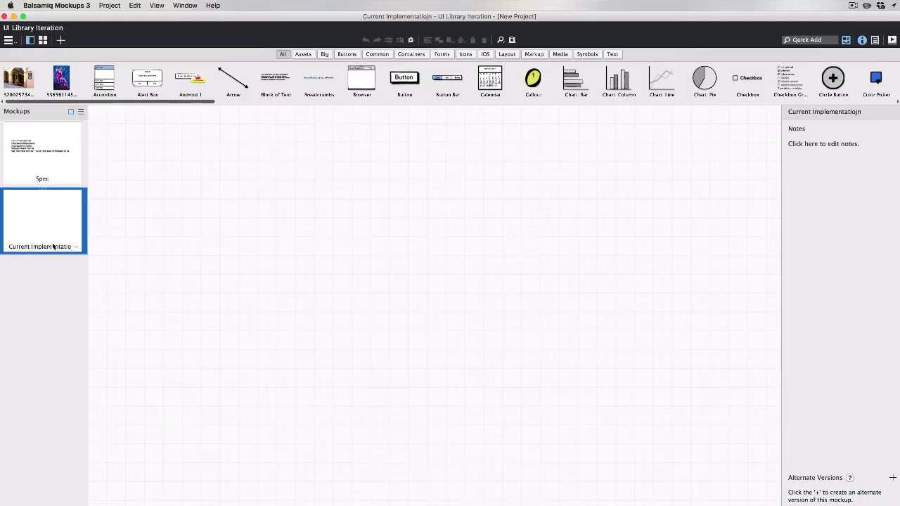
{"action": "double_click", "coordinate": [40, 246]}
{"action": "type", "text": "rec"}
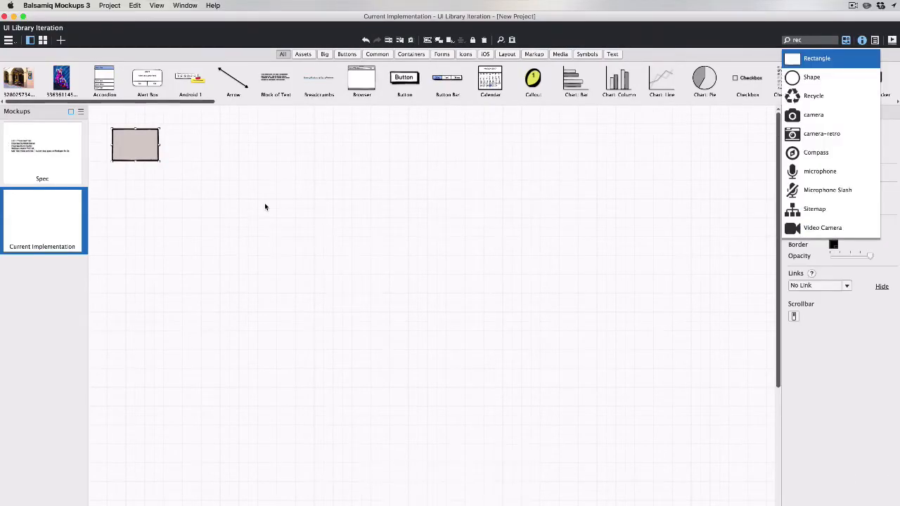
Step: Add a Home/Products/Company/Blog link bar and stretch the rectangle into a full-width header band
{"action": "type", "text": "link"}
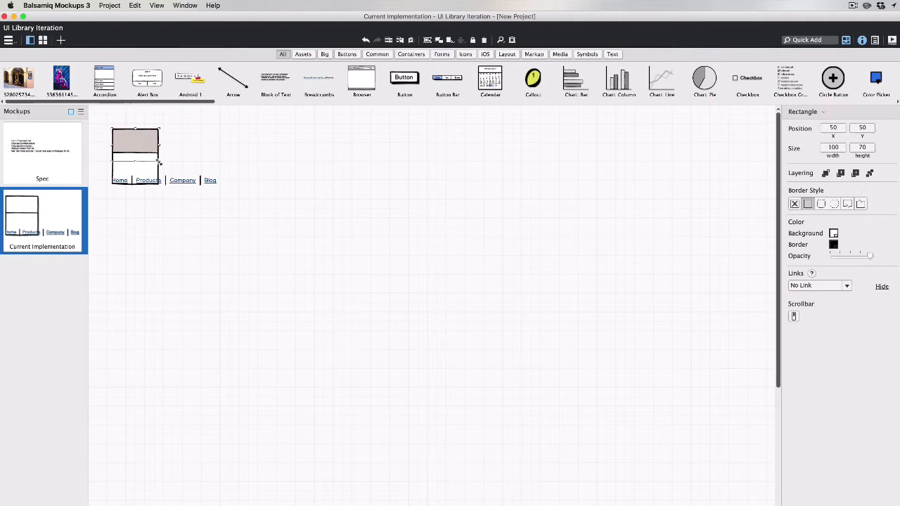
{"action": "left_click_drag", "start_coordinate": [161, 163], "coordinate": [766, 185]}
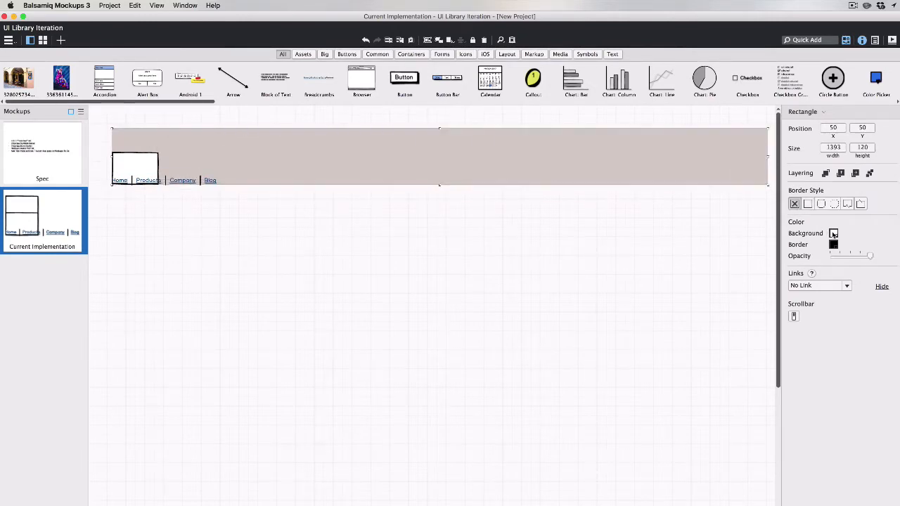
{"action": "left_click", "coordinate": [836, 234]}
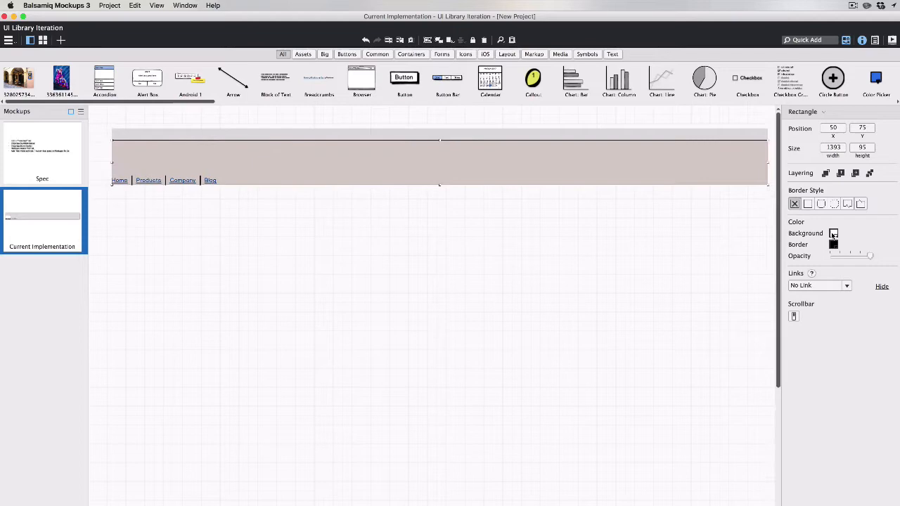
{"action": "left_click", "coordinate": [832, 233]}
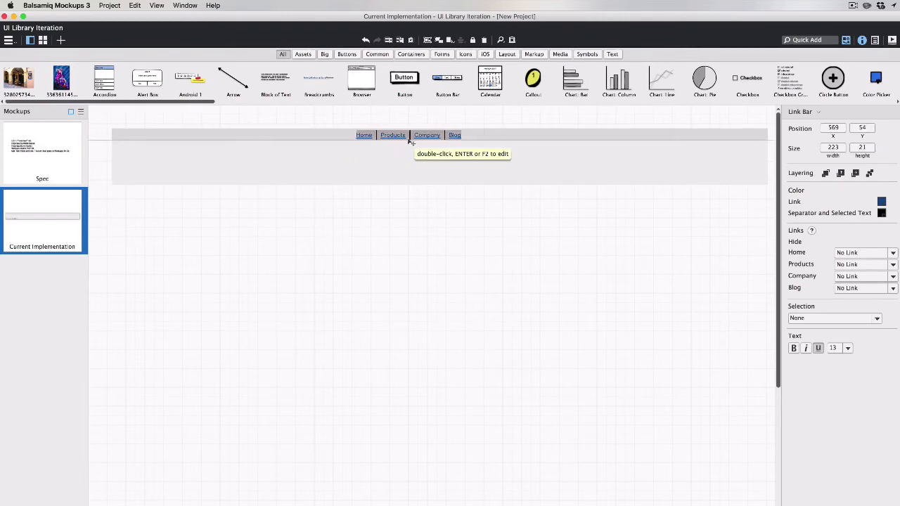
Step: Relabel the link bar with library categories (All, Assets, Big, Buttons…Text) and centre it
{"action": "double_click", "coordinate": [408, 135]}
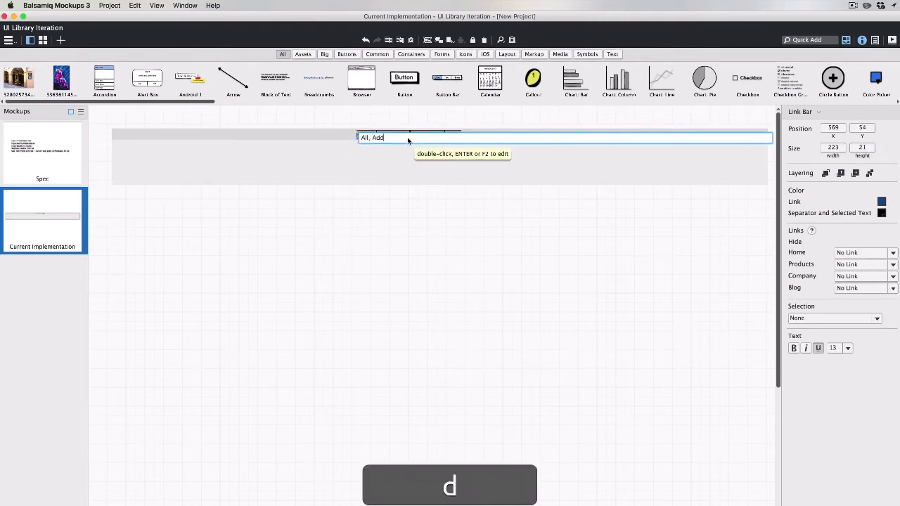
{"action": "type", "text": "ssets,"}
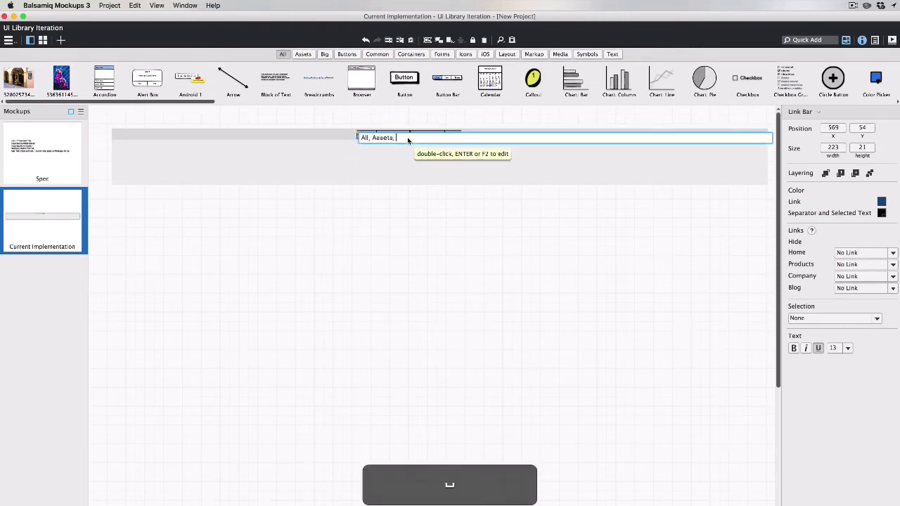
{"action": "type", "text": "Big, Buttons, Common, Containers, Forms,"}
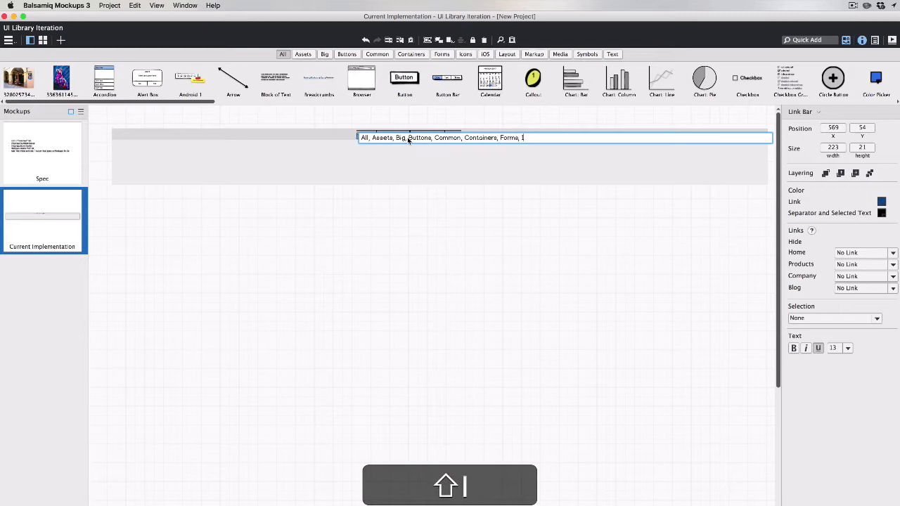
{"action": "type", "text": "Icons, iOS, Layout,"}
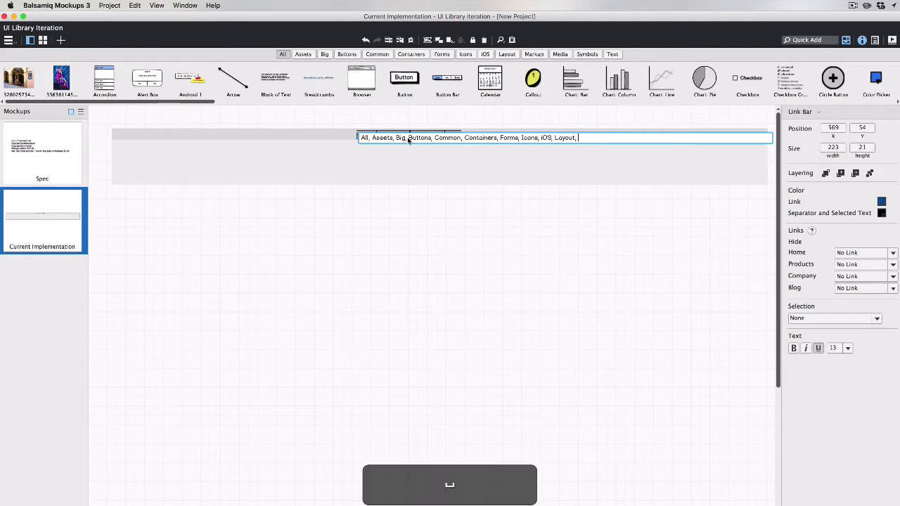
{"action": "type", "text": "Markup, Media | Symbols | Text"}
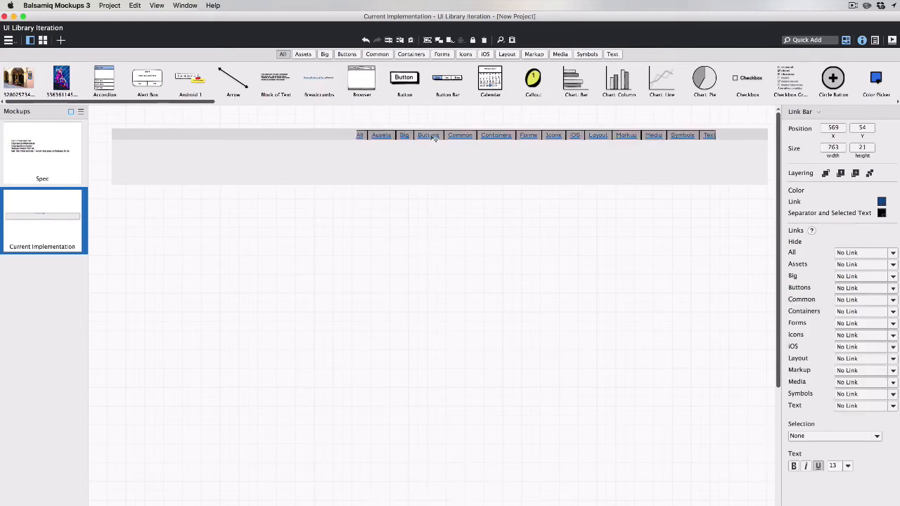
{"action": "key", "text": "cmd+a"}
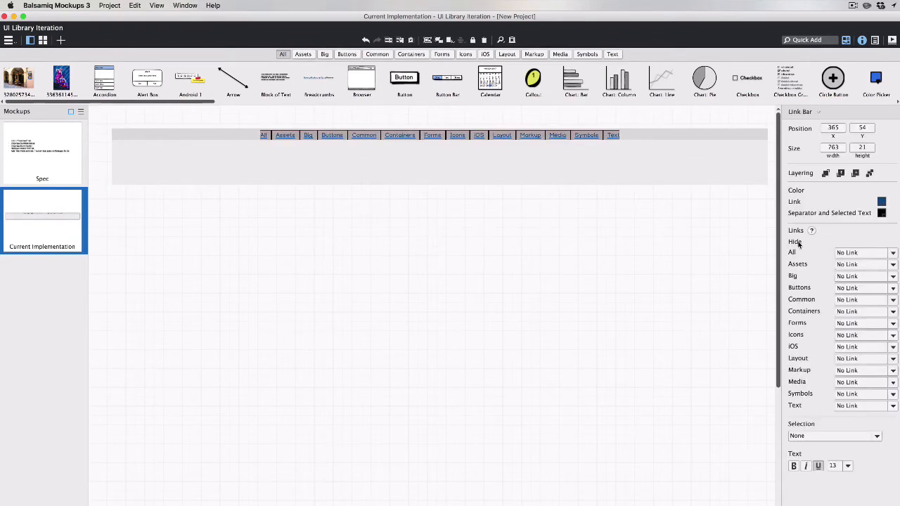
{"action": "left_click", "coordinate": [795, 242]}
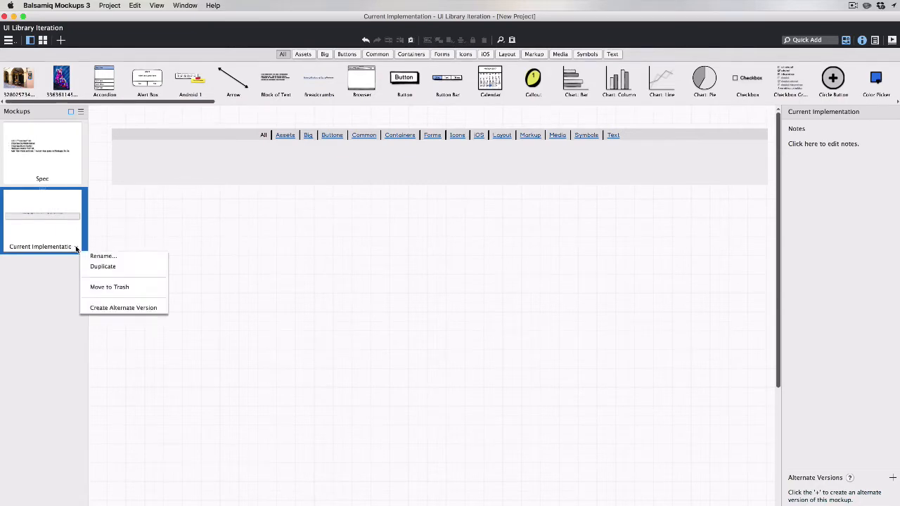
Step: Duplicate Current Implementation as a mockup named 'Two Lines'
{"action": "left_click", "coordinate": [102, 267]}
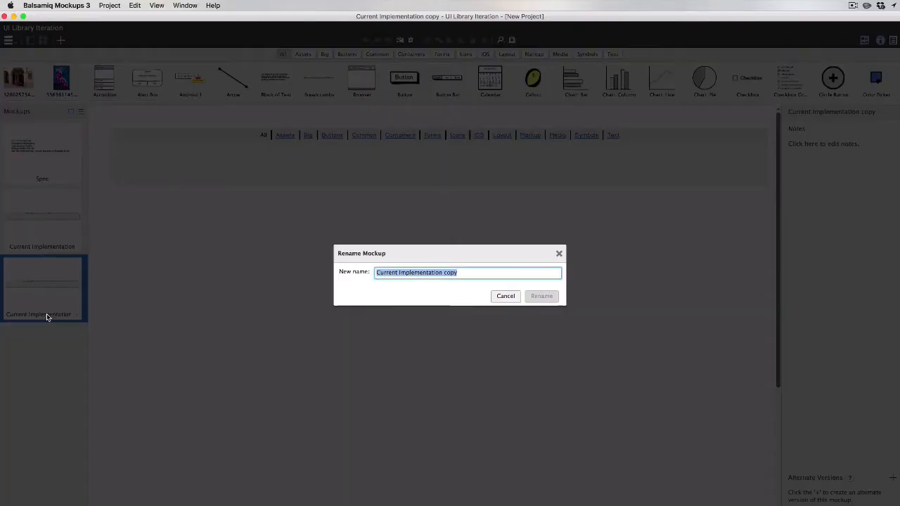
{"action": "type", "text": "Two"}
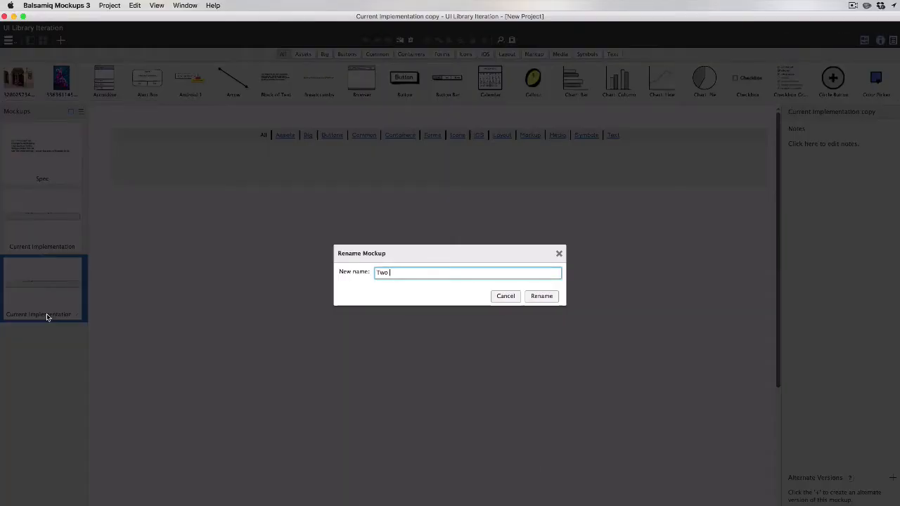
{"action": "type", "text": "Lines"}
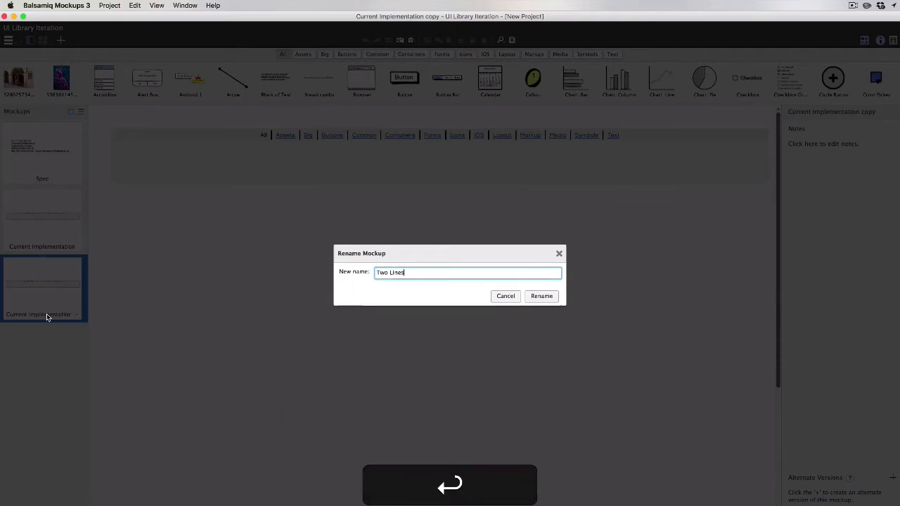
{"action": "left_click", "coordinate": [541, 295]}
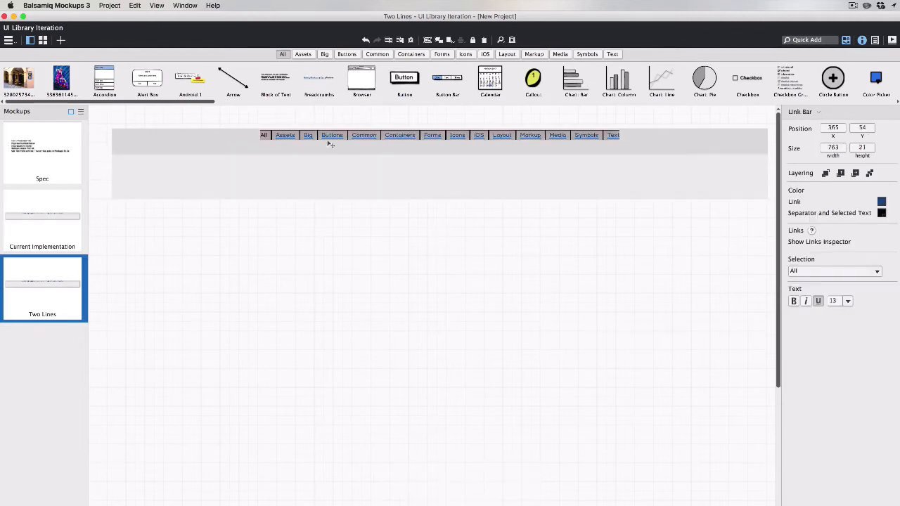
Step: Duplicate the tab bar above as Favorites, Built-In Controls, Assets, Icons, Symbols
{"action": "key", "text": "cmd+d"}
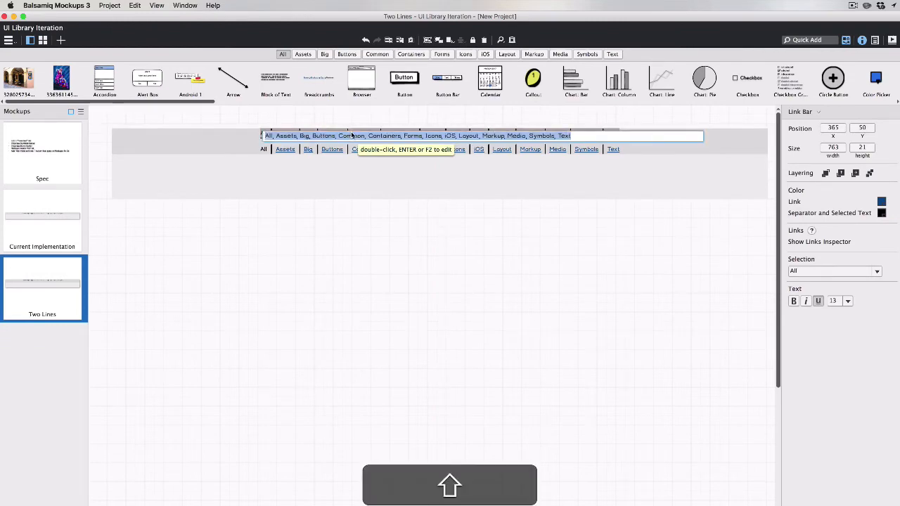
{"action": "type", "text": "Favori"}
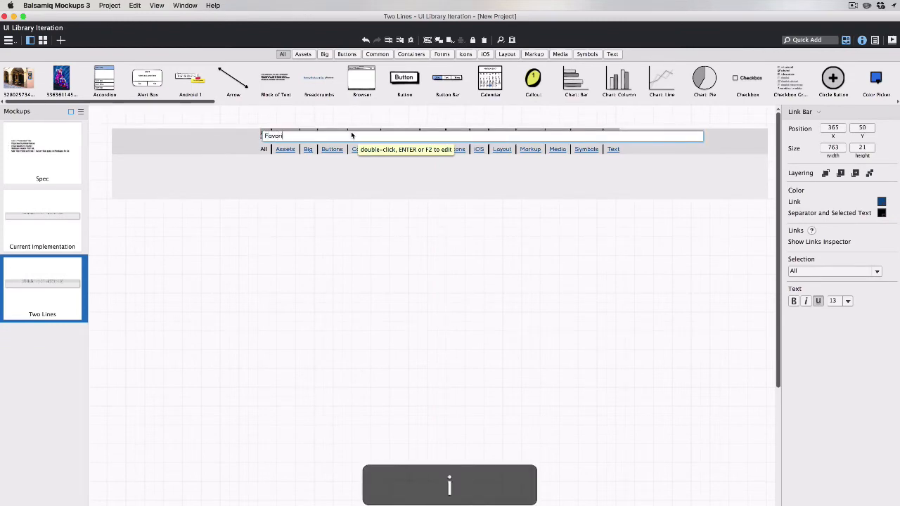
{"action": "type", "text": "ites, Buil-"}
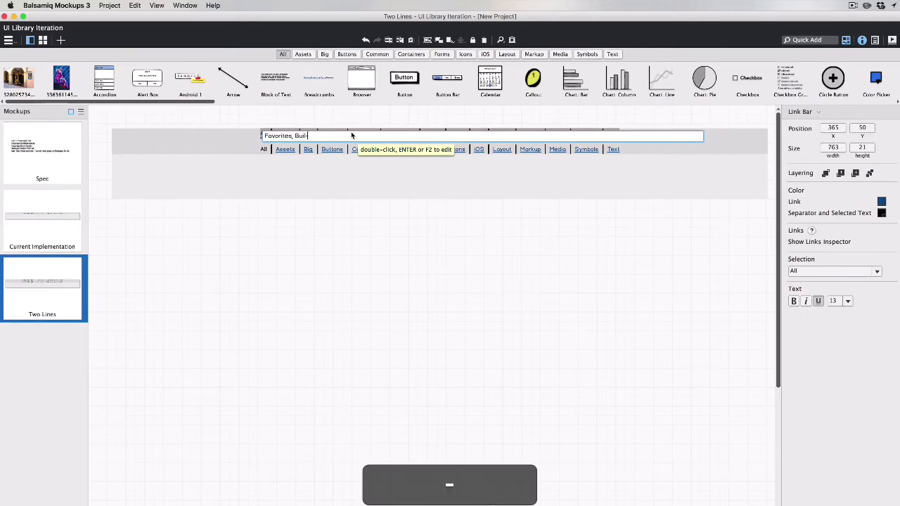
{"action": "type", "text": "t"}
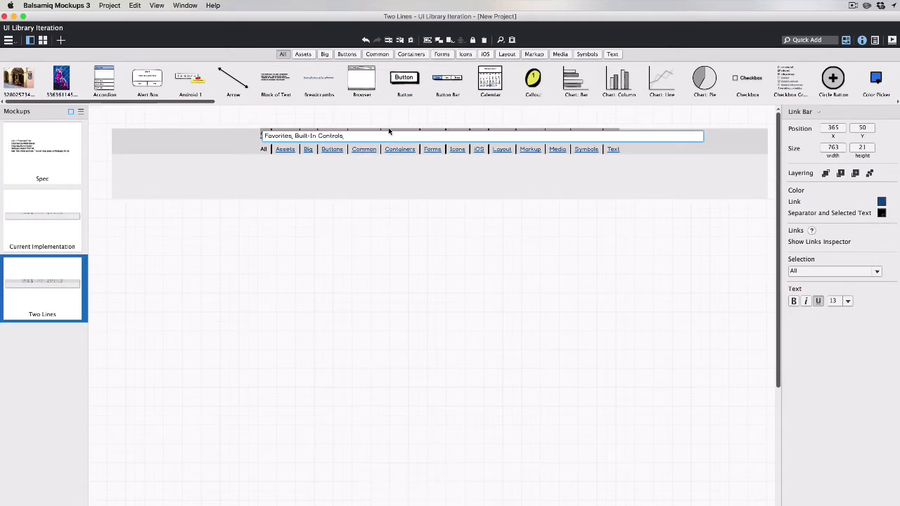
{"action": "key", "text": "cmd+="}
{"action": "type", "text": " A"}
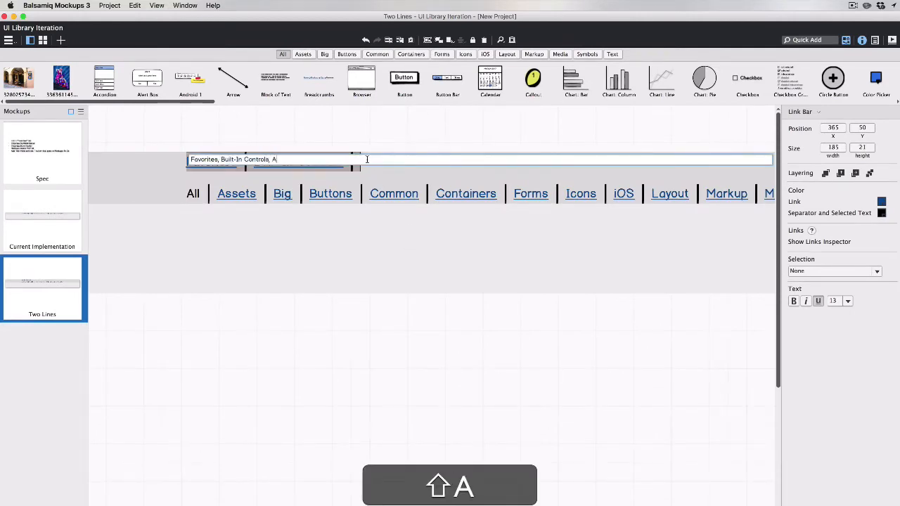
{"action": "type", "text": "ssets, Icons, Symbols"}
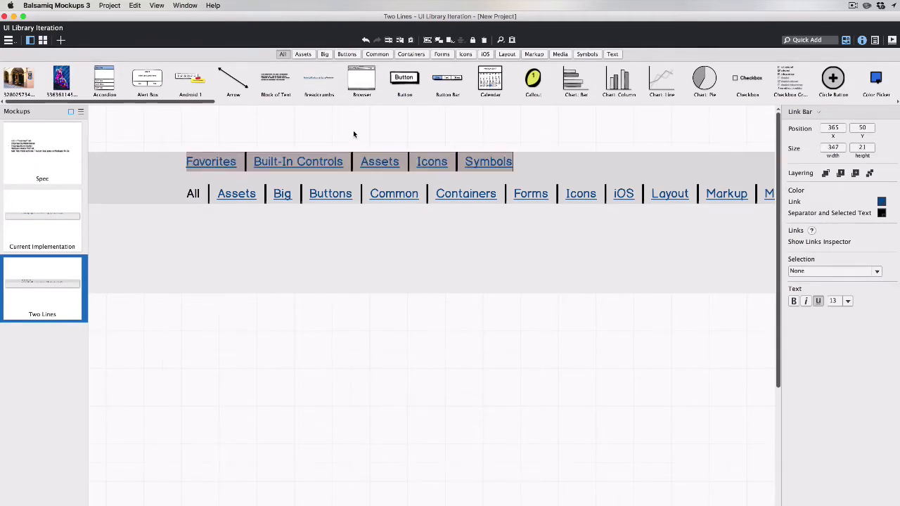
Step: Check the Spec mockup, return to Two Lines and mark Built-In Controls as the current top tab
{"action": "left_click", "coordinate": [42, 152]}
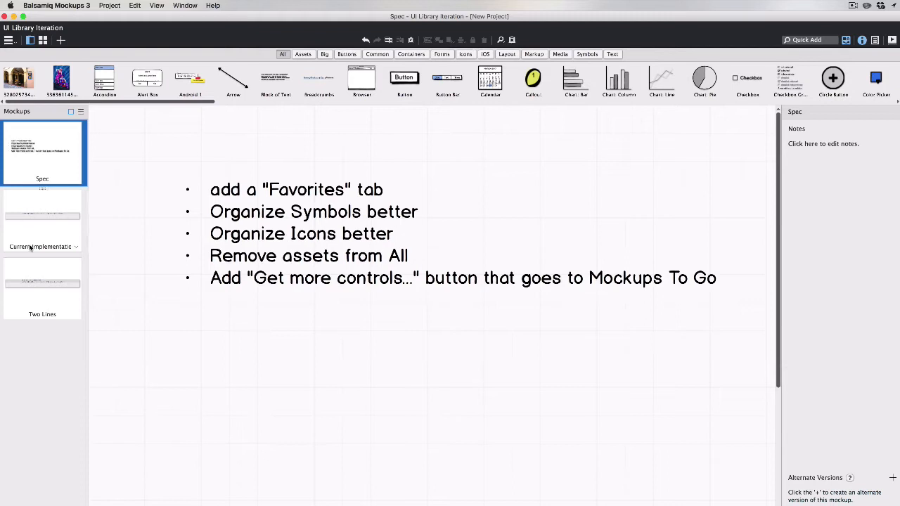
{"action": "left_click", "coordinate": [42, 289]}
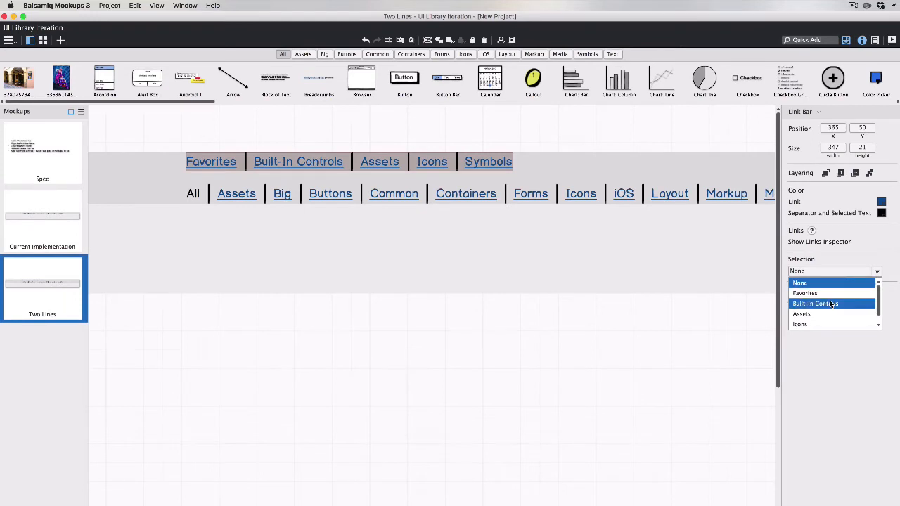
{"action": "key", "text": "cmd+a"}
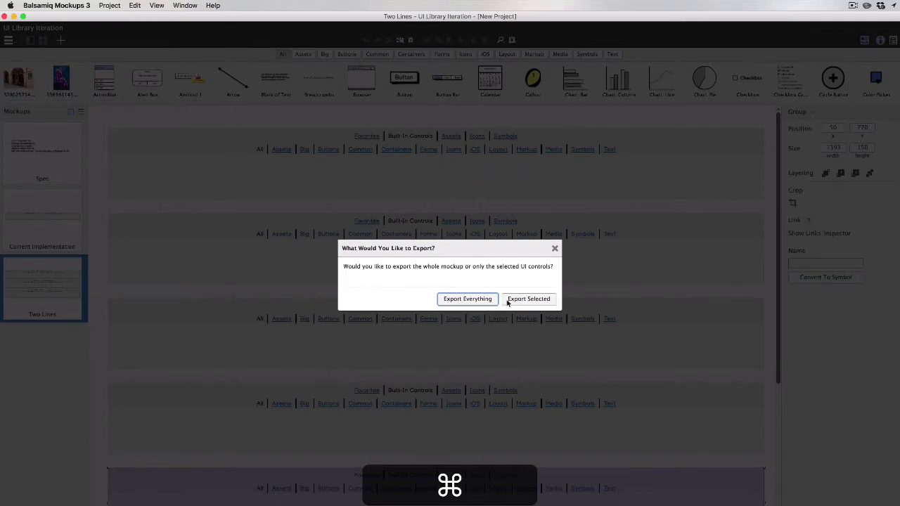
Step: Dismiss the export question and edit the sub-category row of the Favorites variant
{"action": "left_click", "coordinate": [529, 298]}
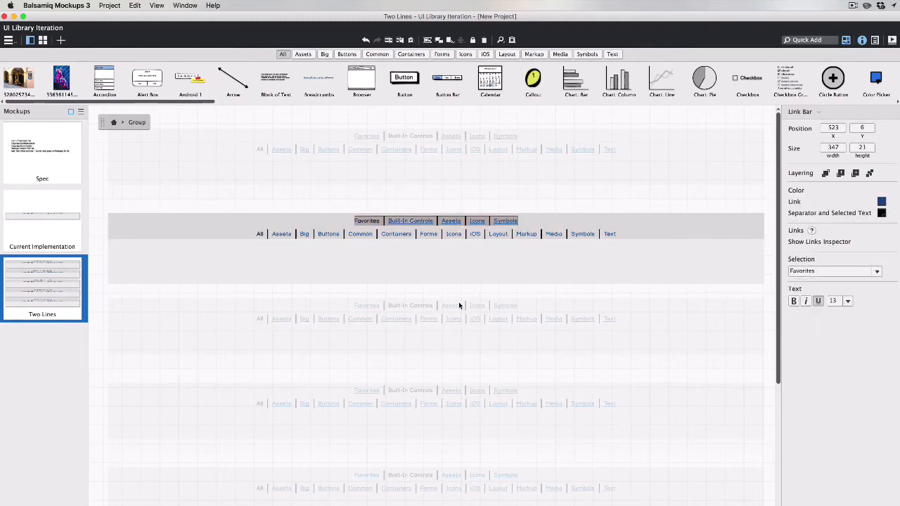
{"action": "left_click", "coordinate": [422, 246]}
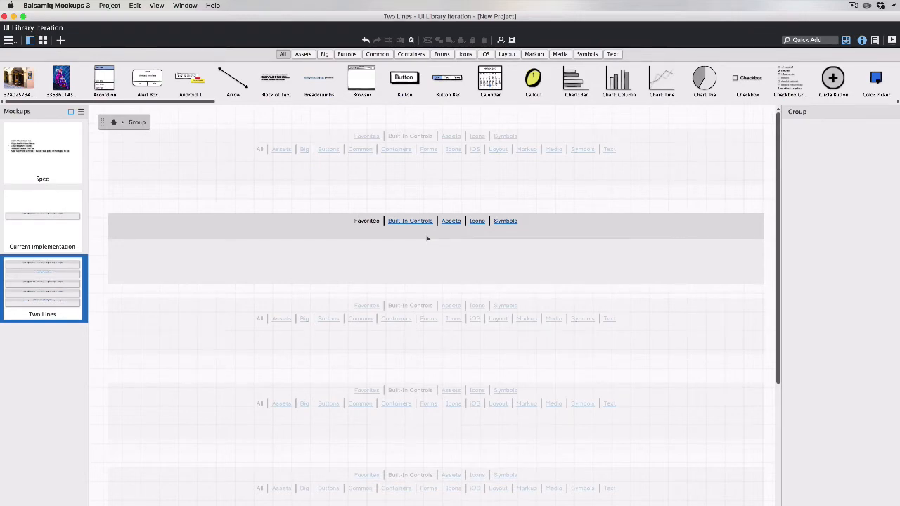
{"action": "left_click", "coordinate": [415, 234]}
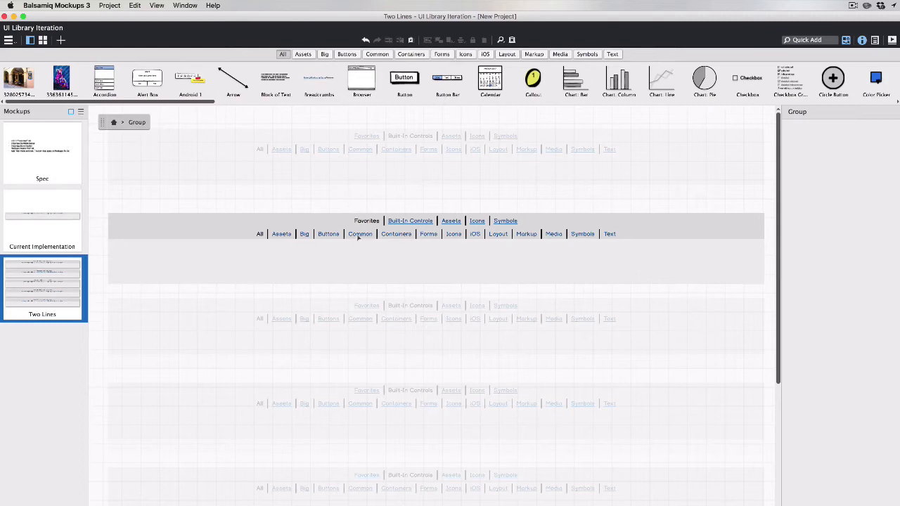
{"action": "left_click", "coordinate": [360, 234]}
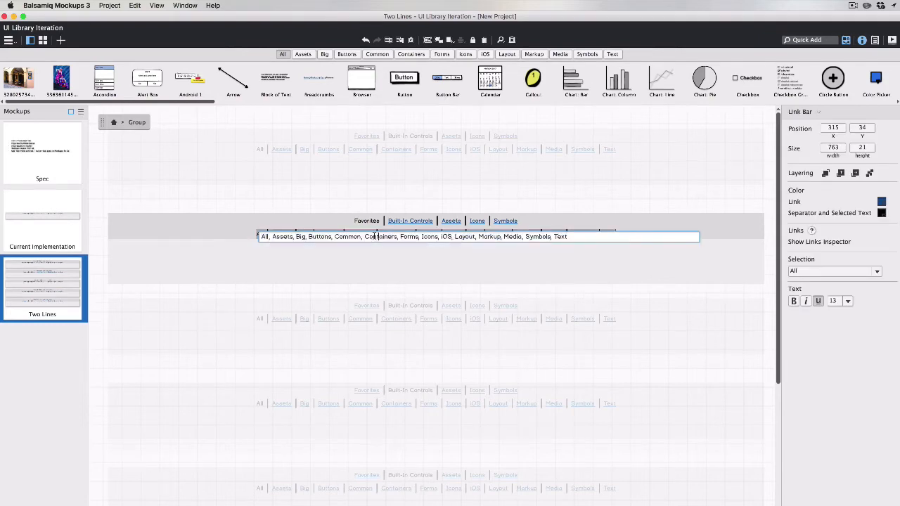
Step: Delete Containers, Forms, Markup and Media from the Favorites sub-category list
{"action": "left_click_drag", "start_coordinate": [365, 236], "coordinate": [437, 236]}
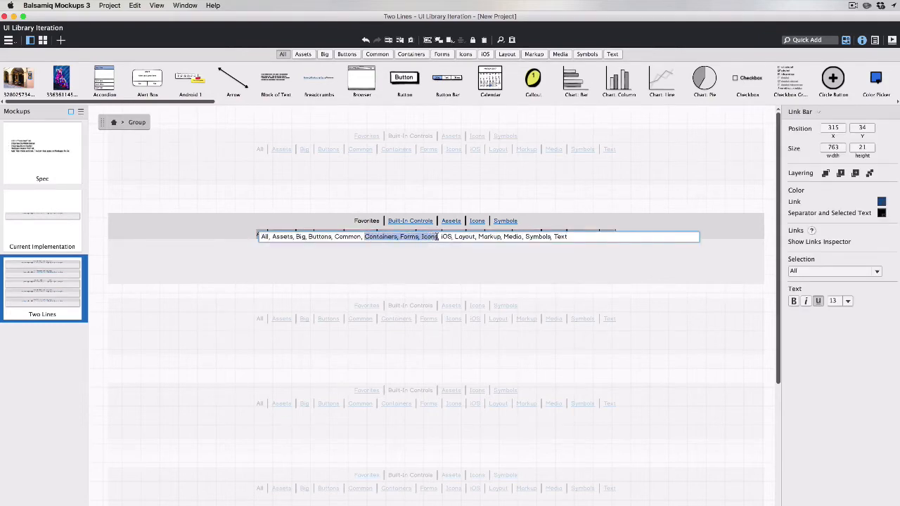
{"action": "key", "text": "Delete"}
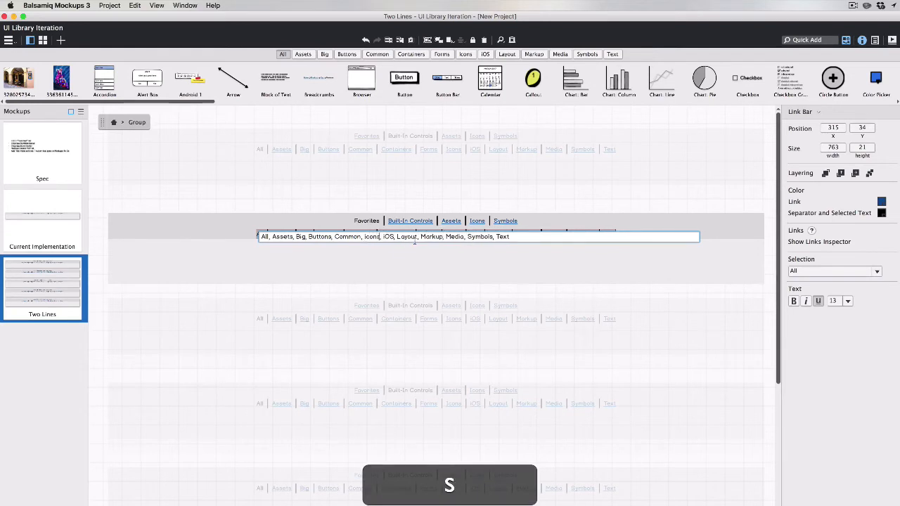
{"action": "left_click_drag", "start_coordinate": [418, 236], "coordinate": [467, 236]}
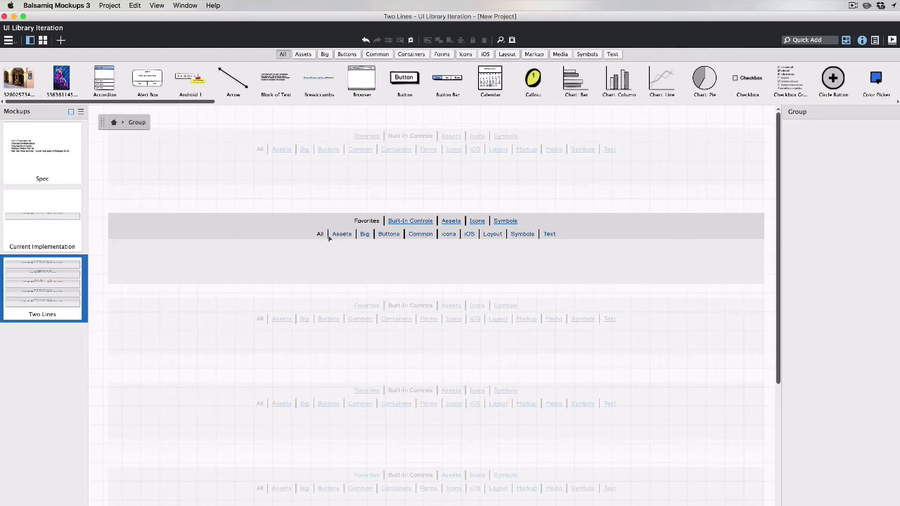
{"action": "mouse_move", "coordinate": [326, 245]}
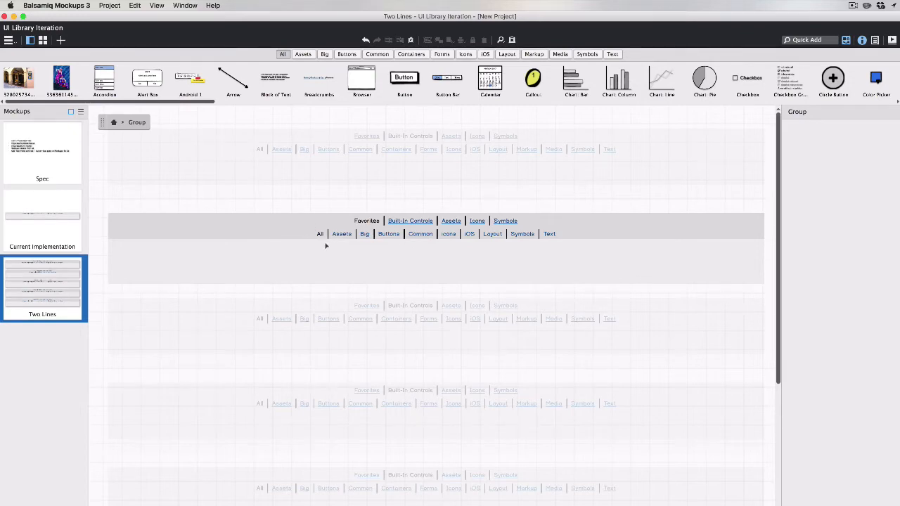
{"action": "mouse_move", "coordinate": [331, 209]}
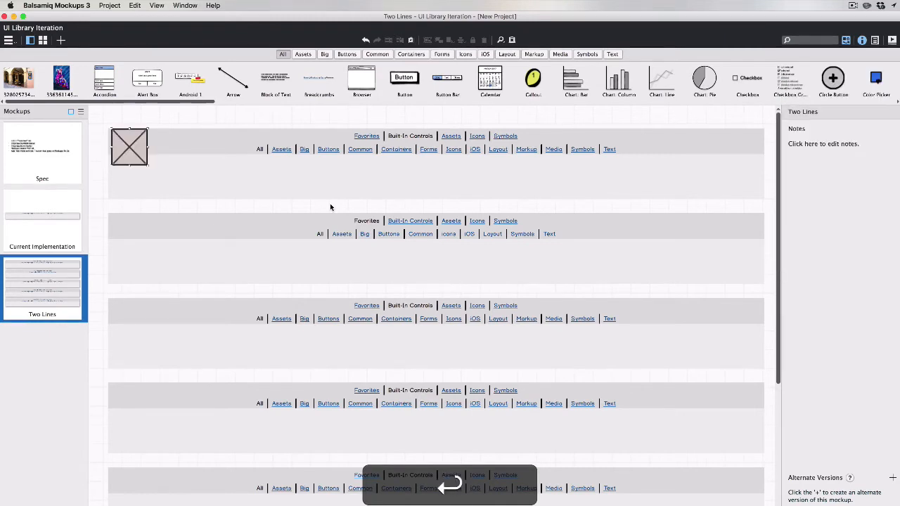
Step: Move the placeholder image beside the tab bar and label its checkbox 'Add to Favorites'
{"action": "left_click", "coordinate": [129, 144]}
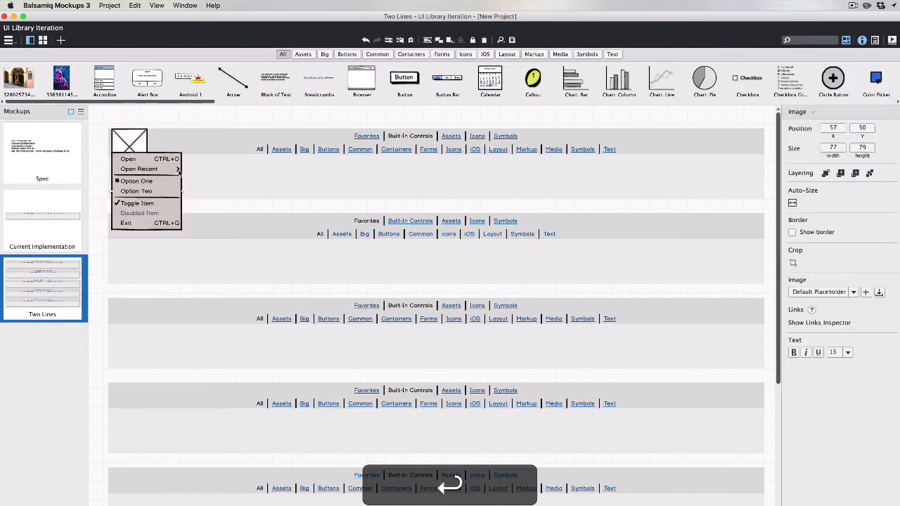
{"action": "left_click_drag", "start_coordinate": [129, 139], "coordinate": [650, 176]}
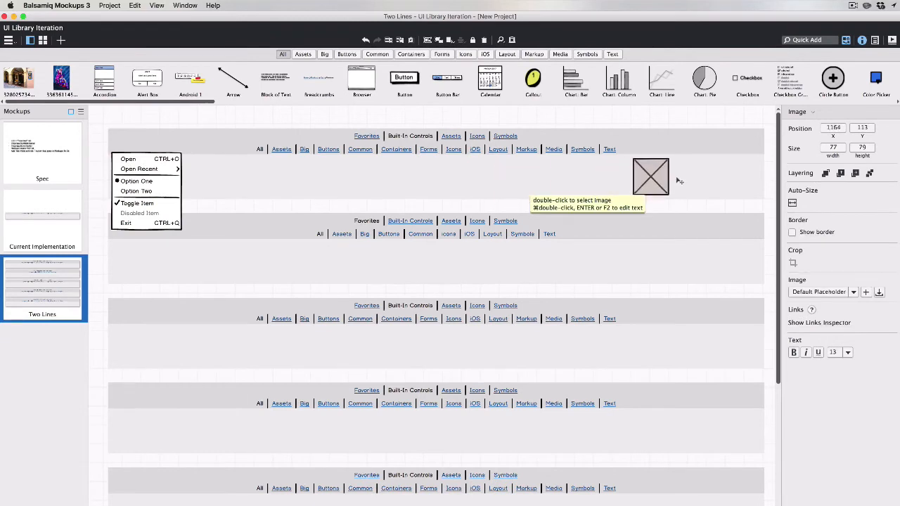
{"action": "left_click_drag", "start_coordinate": [649, 176], "coordinate": [703, 178]}
{"action": "type", "text": "x"}
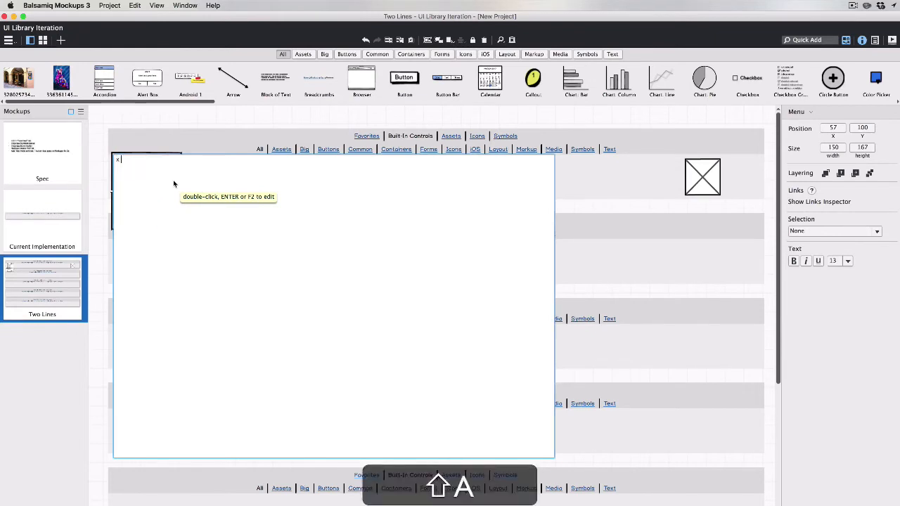
{"action": "type", "text": "Add to Favorites"}
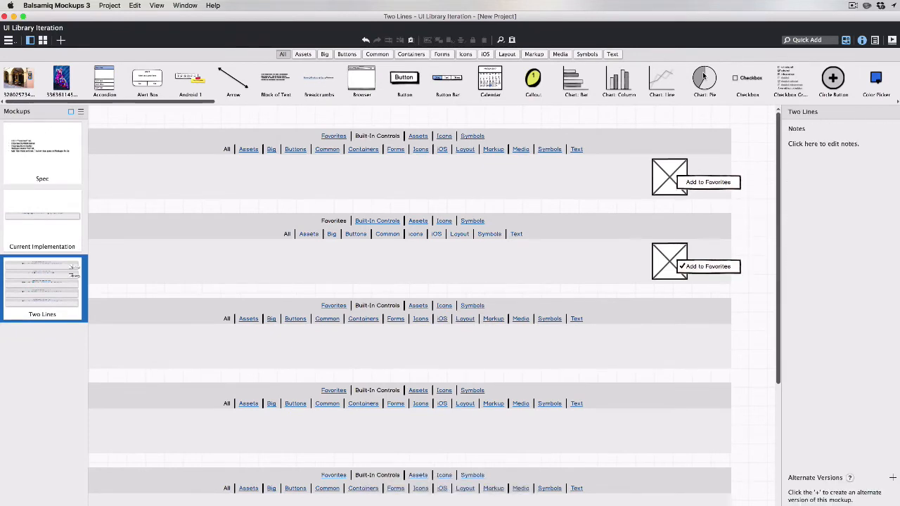
{"action": "mouse_move", "coordinate": [705, 77]}
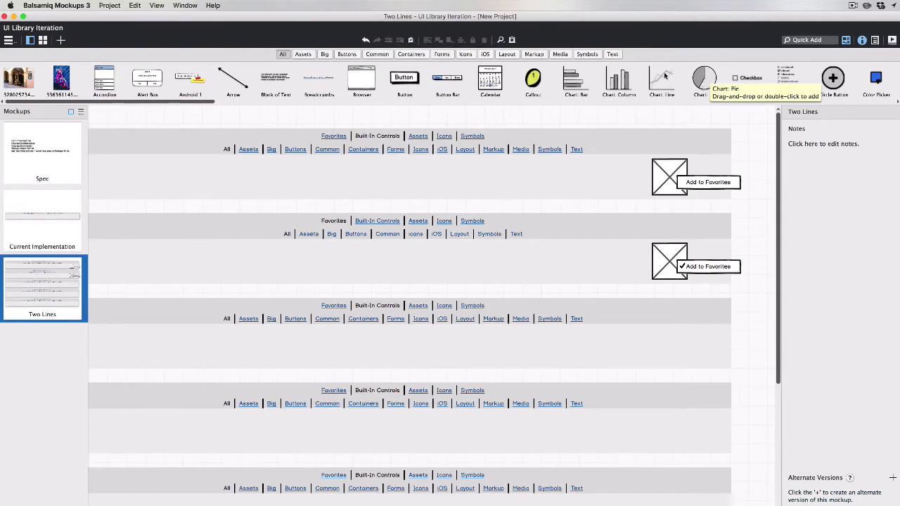
Step: Browse the saved symbol libraries and begin editing the third tab-bar row
{"action": "left_click", "coordinate": [586, 53]}
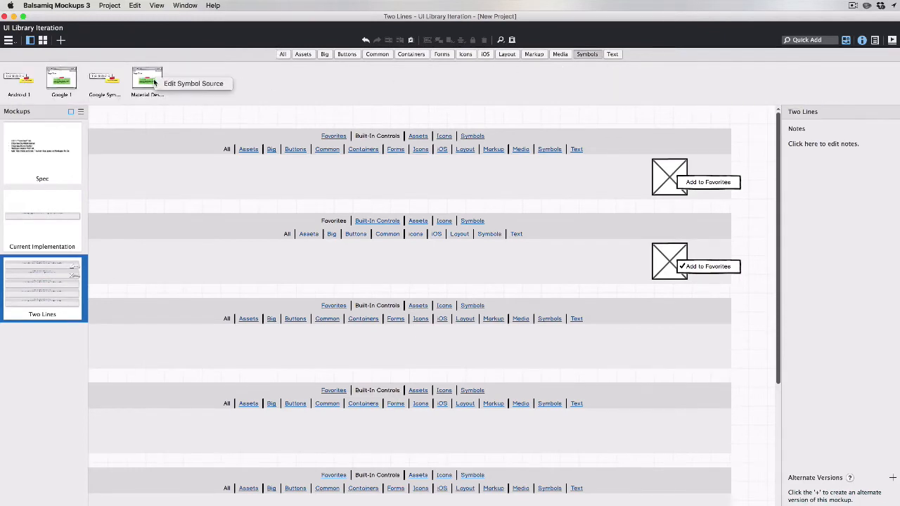
{"action": "mouse_move", "coordinate": [147, 77]}
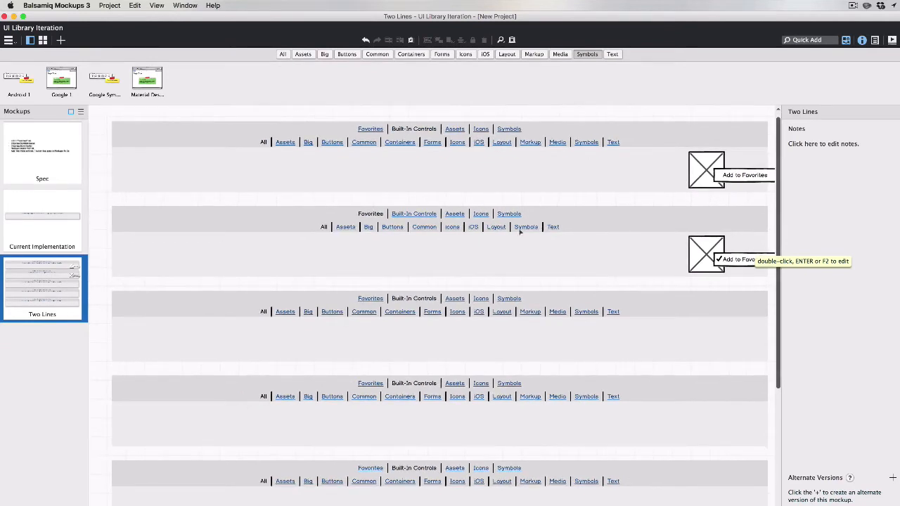
{"action": "mouse_move", "coordinate": [440, 304]}
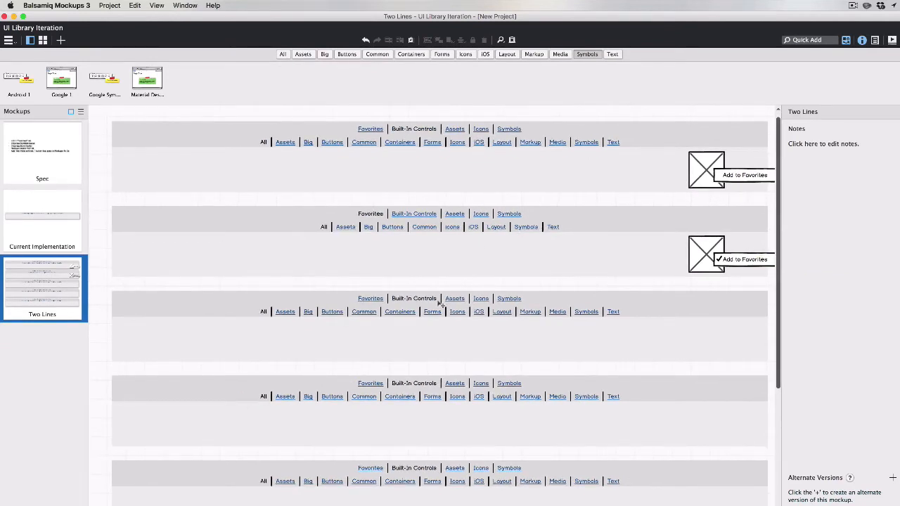
{"action": "left_click", "coordinate": [413, 298]}
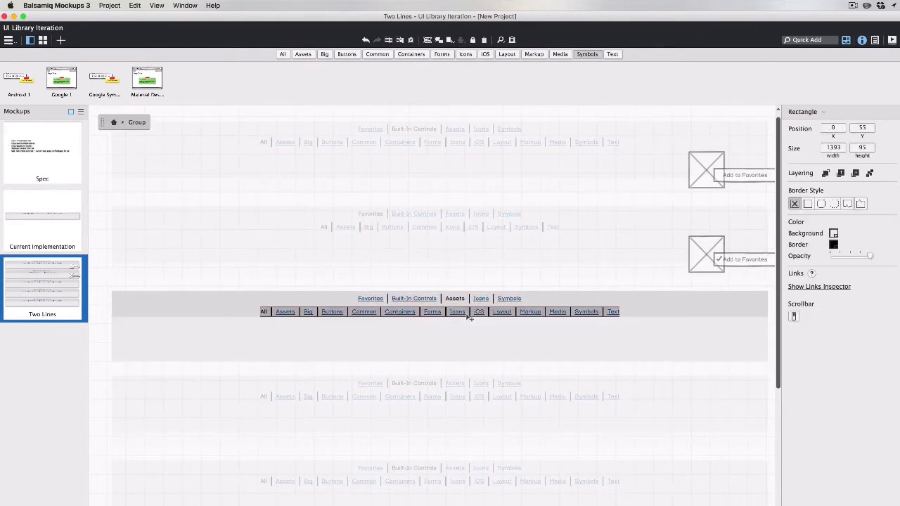
Step: Select the third row's sub-category bar so it can be removed under the Assets tab
{"action": "left_click", "coordinate": [457, 312]}
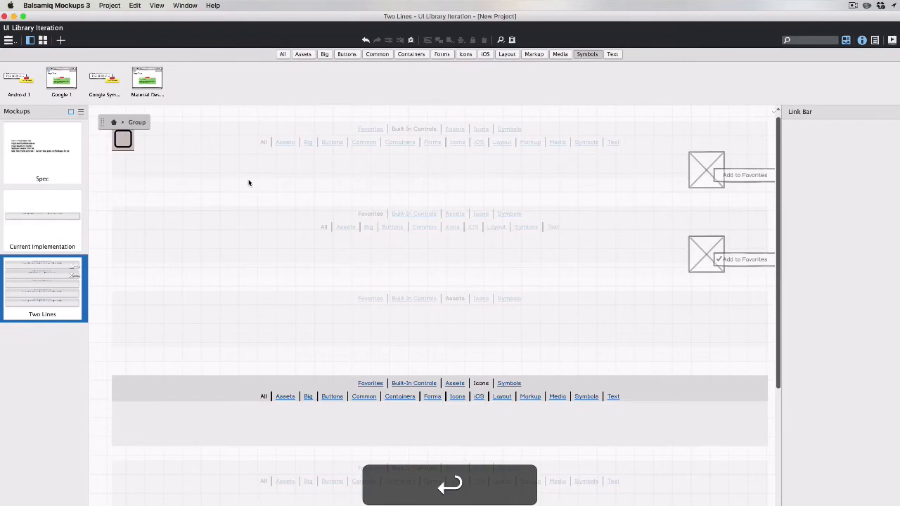
Step: Place an icon placeholder in the Icons row and begin its category list with 'All, Ac'
{"action": "left_click", "coordinate": [522, 416]}
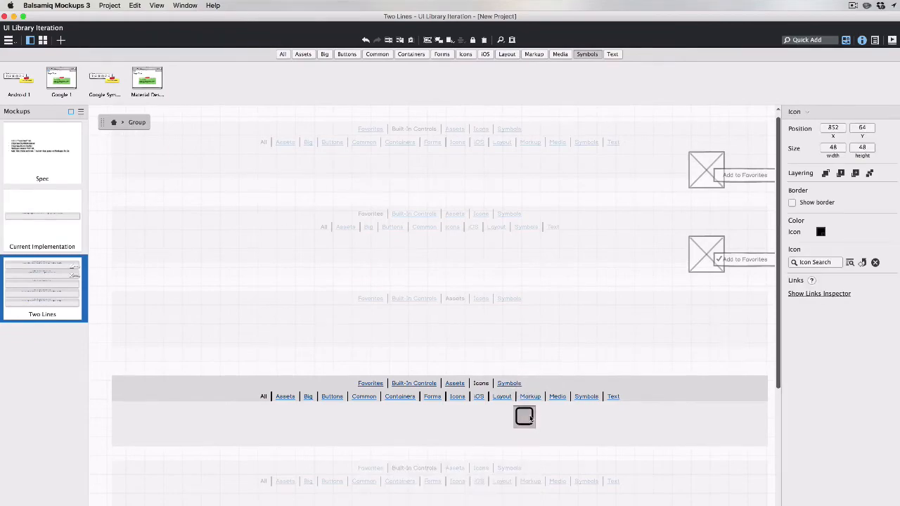
{"action": "left_click", "coordinate": [523, 416]}
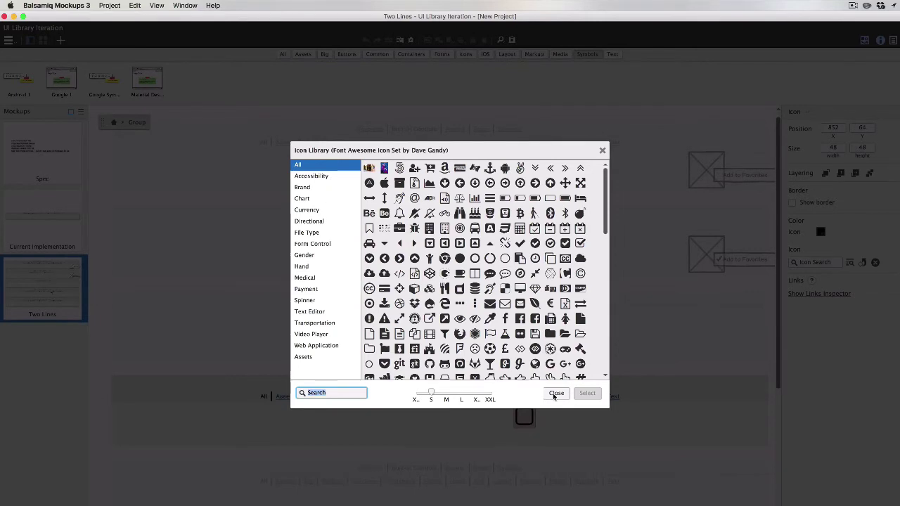
{"action": "left_click", "coordinate": [556, 394]}
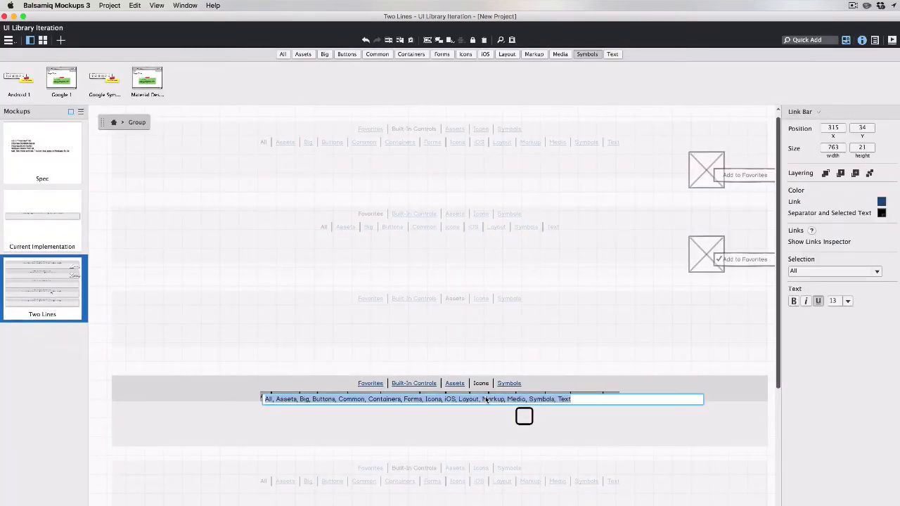
{"action": "type", "text": "All, Ac"}
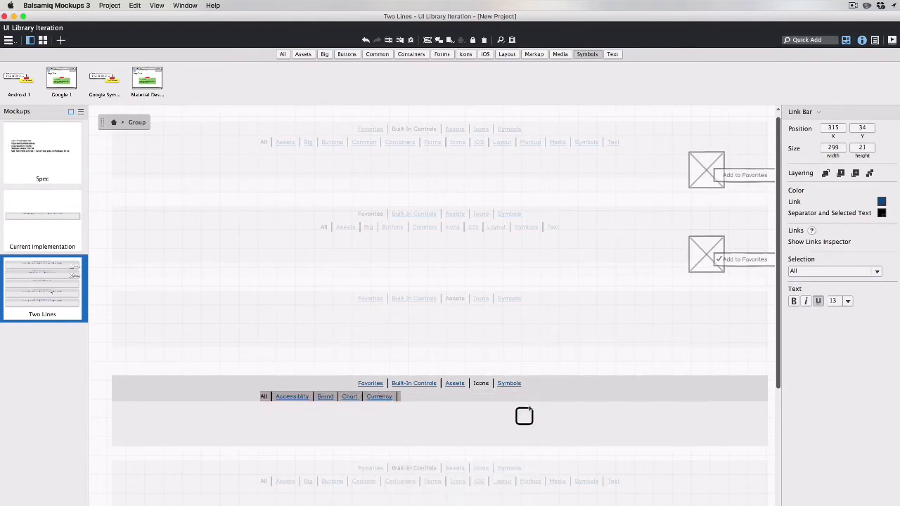
Step: Finish the category text and check the icon category names in the Icon Library
{"action": "left_click", "coordinate": [522, 416]}
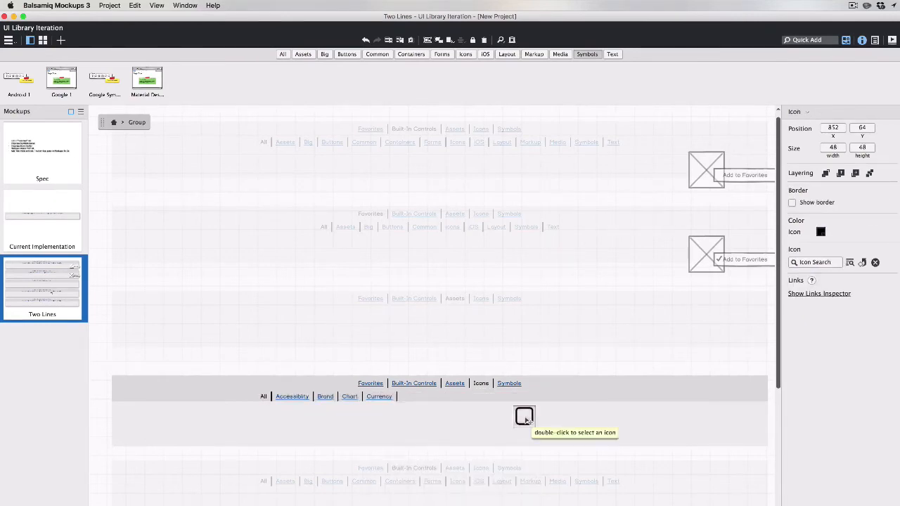
{"action": "double_click", "coordinate": [522, 416]}
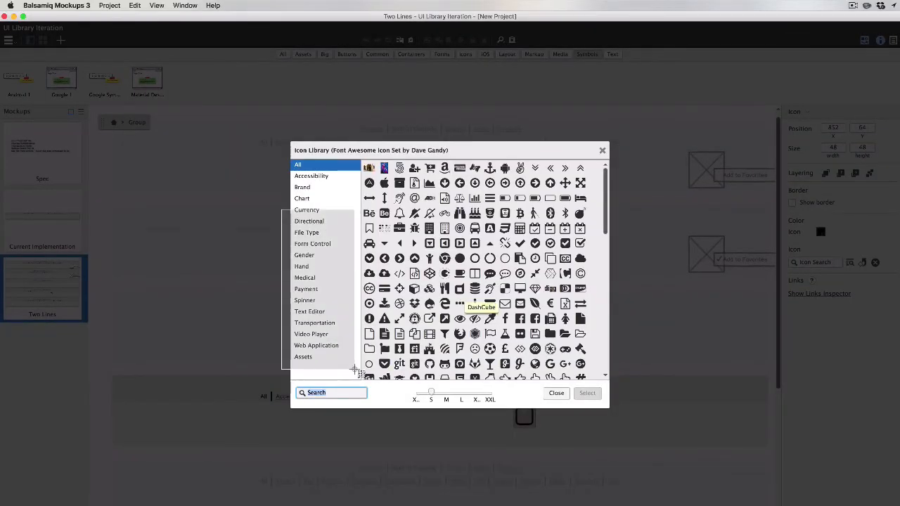
{"action": "left_click", "coordinate": [557, 394]}
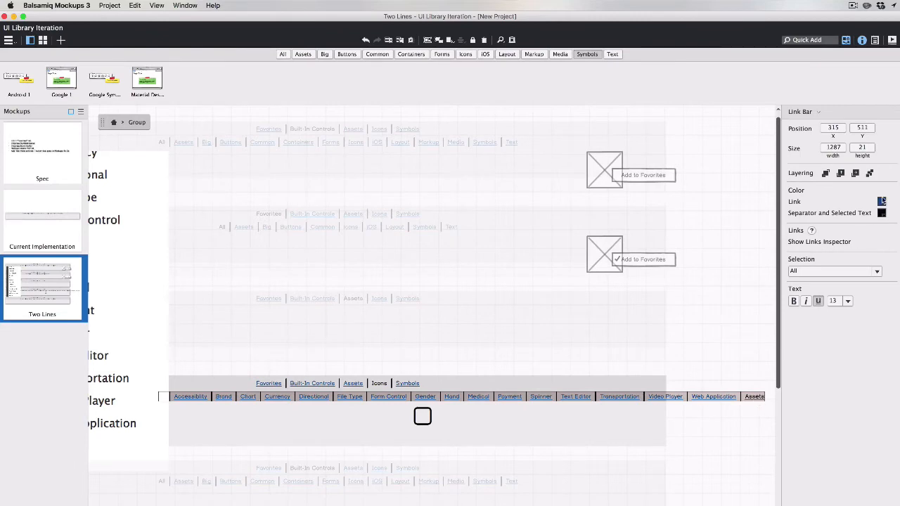
Step: Select the Icons row's sub-category bar and set the active category text colour to orange
{"action": "left_click", "coordinate": [881, 202]}
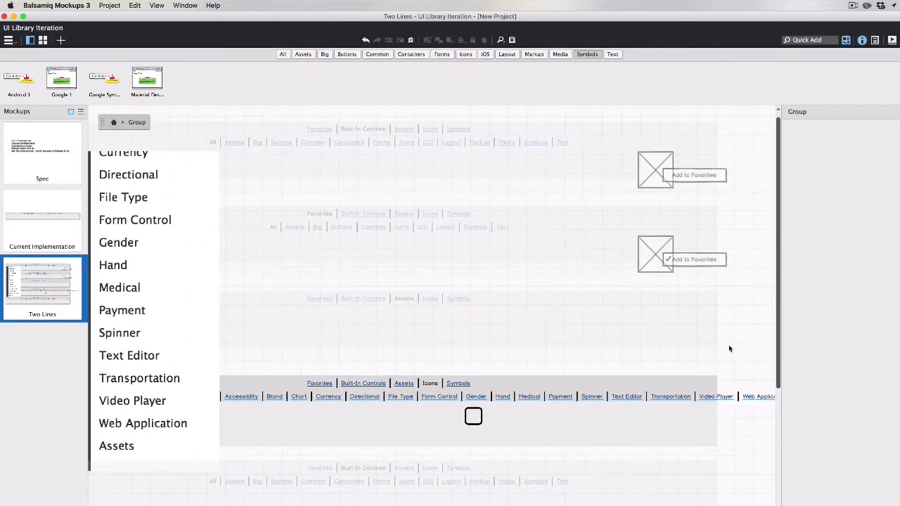
{"action": "key", "text": "cmd+a"}
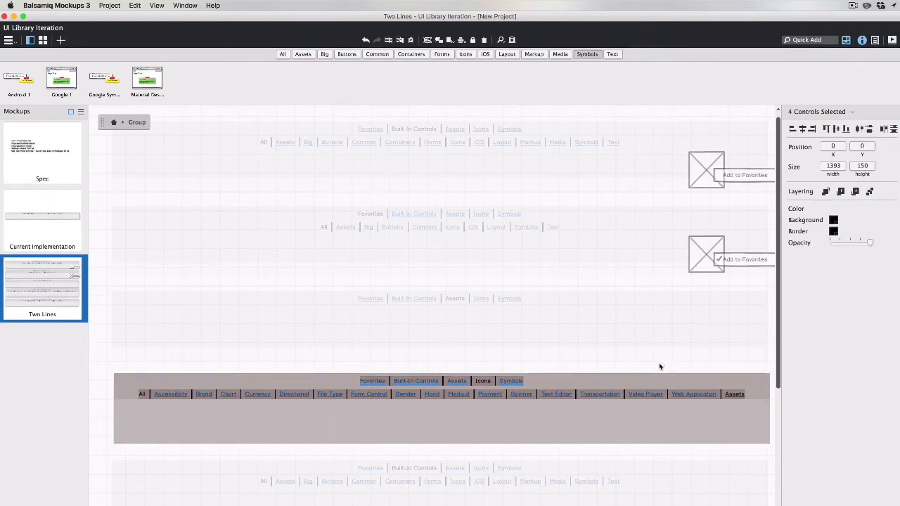
{"action": "left_click", "coordinate": [369, 394]}
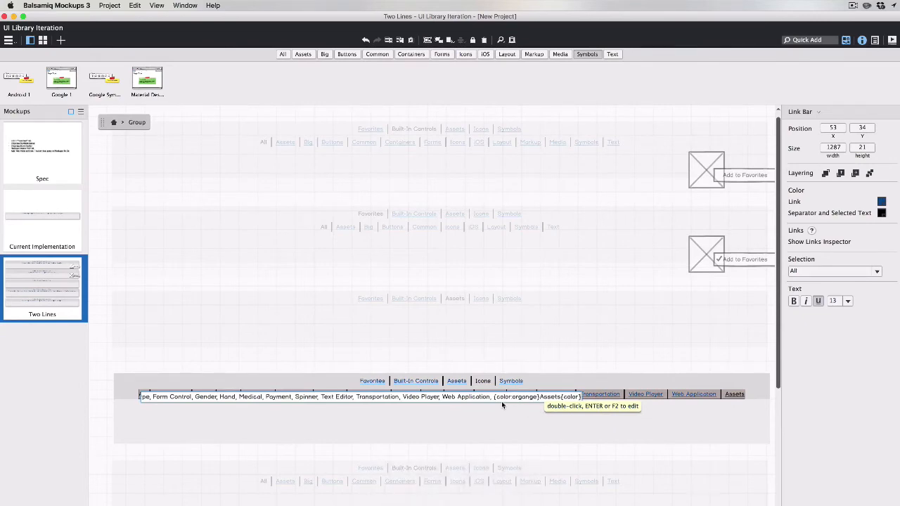
{"action": "mouse_move", "coordinate": [503, 405]}
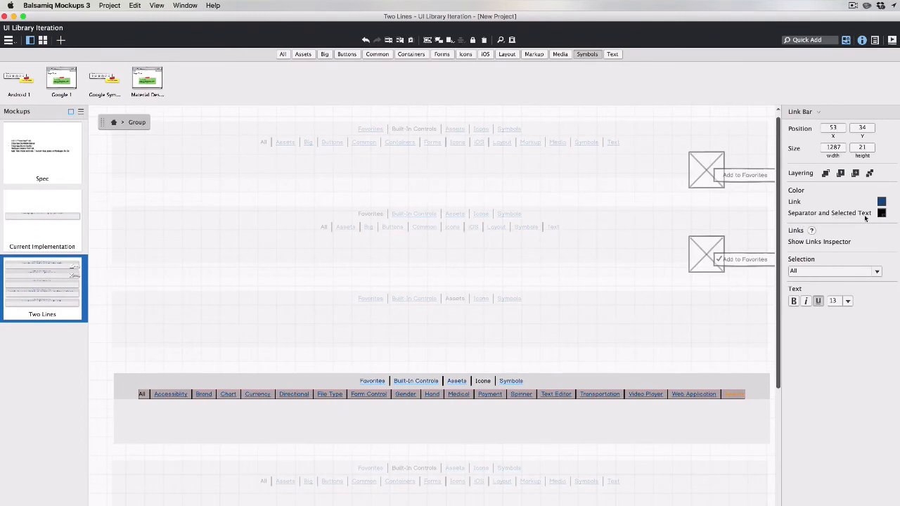
{"action": "left_click", "coordinate": [883, 212]}
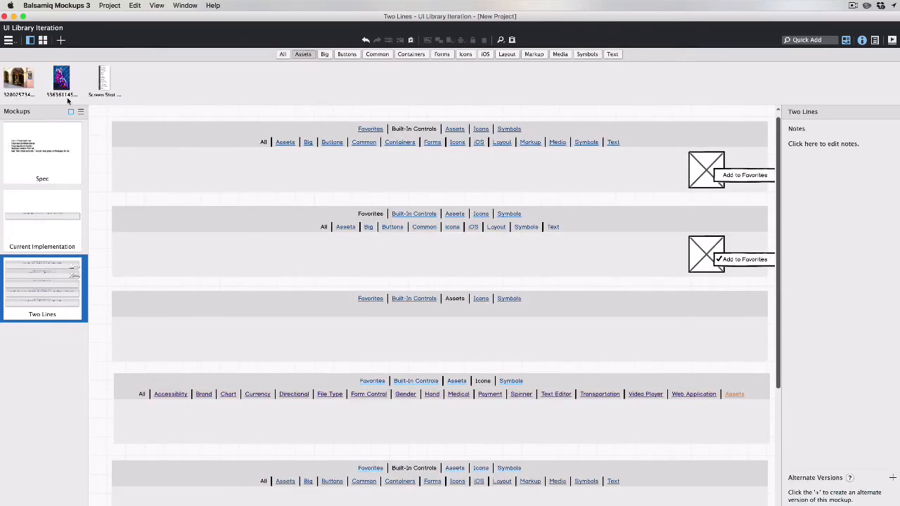
{"action": "mouse_move", "coordinate": [62, 78]}
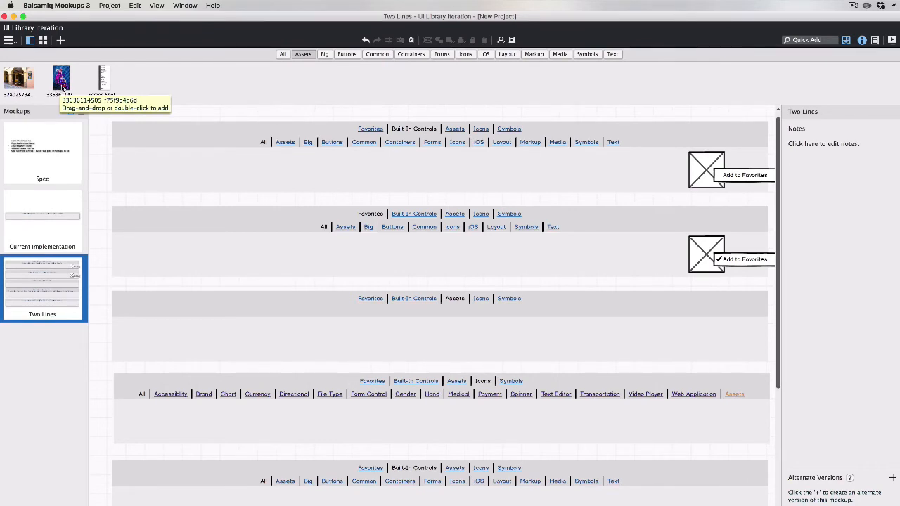
{"action": "mouse_move", "coordinate": [747, 405]}
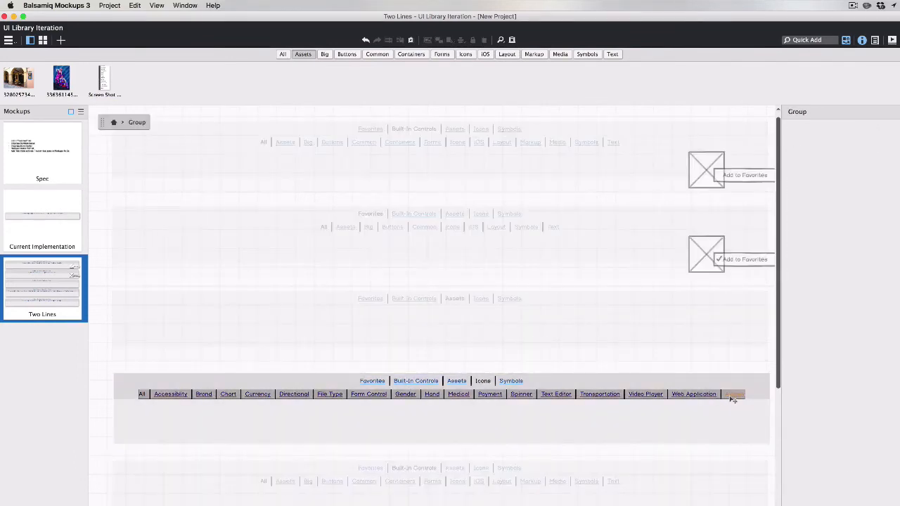
Step: Edit the bar's text with All first and {color:orange}Assets{color} last, then leave the row group
{"action": "left_click", "coordinate": [734, 393]}
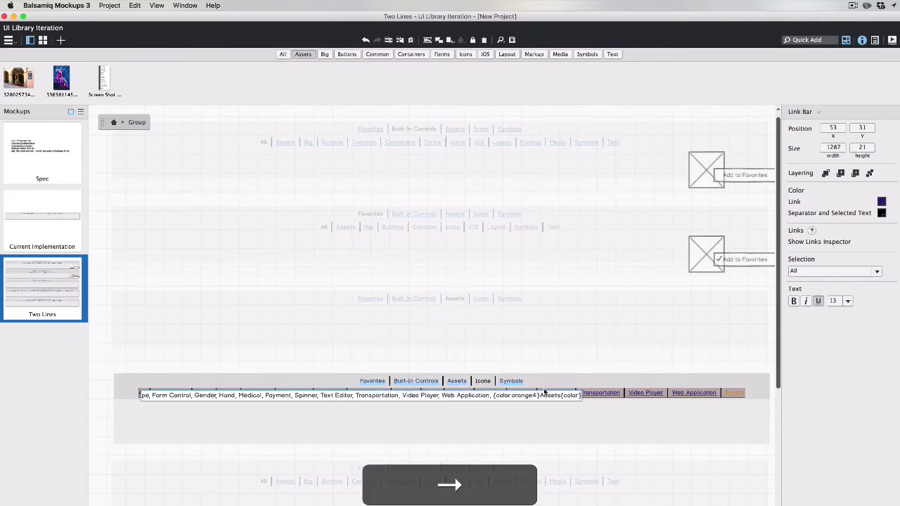
{"action": "double_click", "coordinate": [518, 397]}
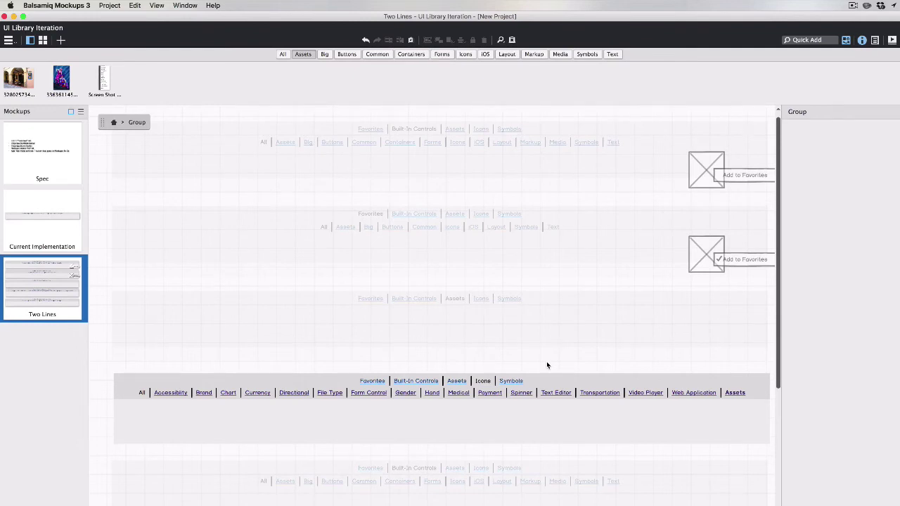
{"action": "key", "text": "cmd+a"}
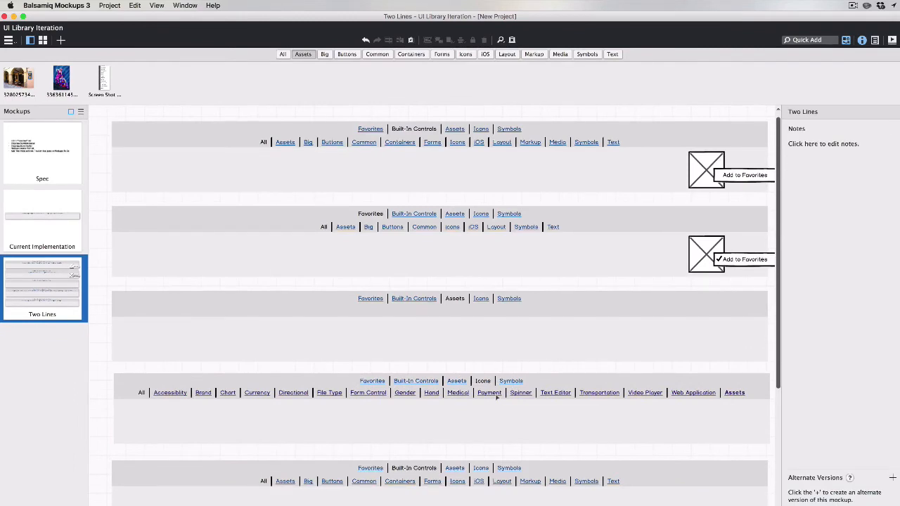
{"action": "mouse_move", "coordinate": [462, 458]}
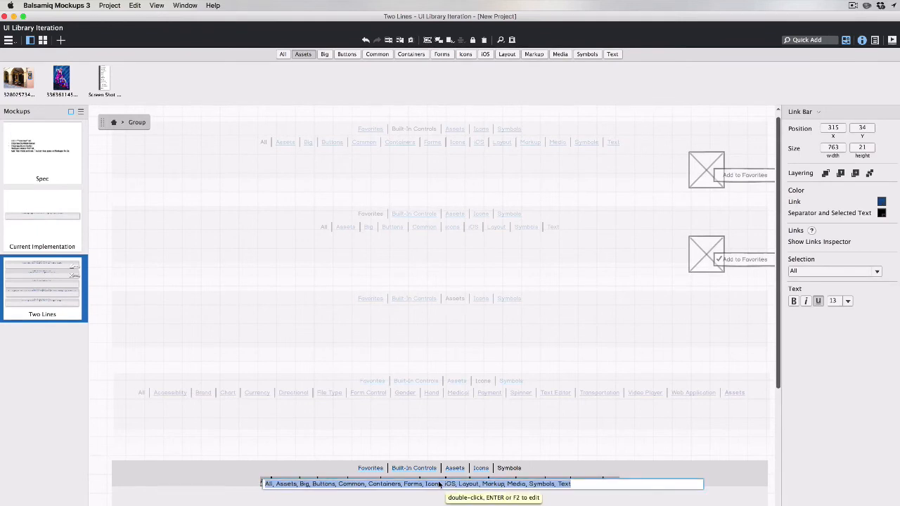
{"action": "type", "text": "Android, Google Classroom"}
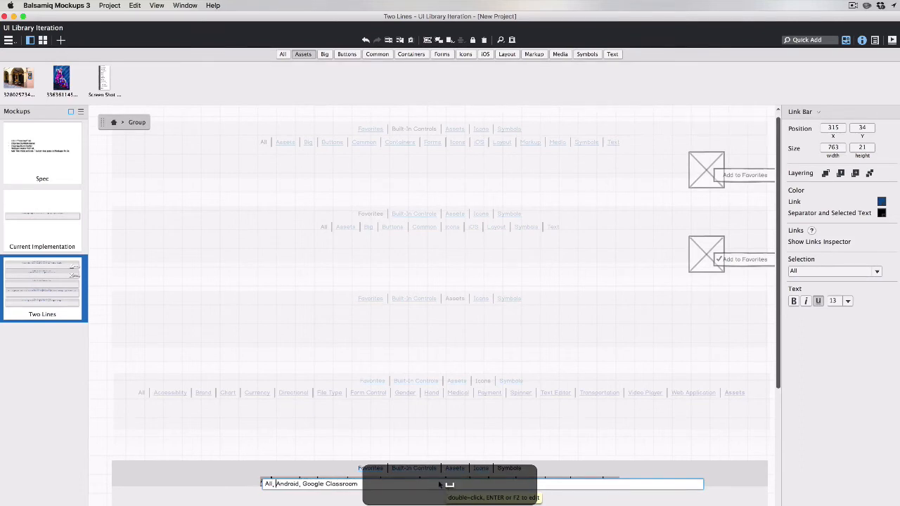
{"action": "key", "text": "cmd+a"}
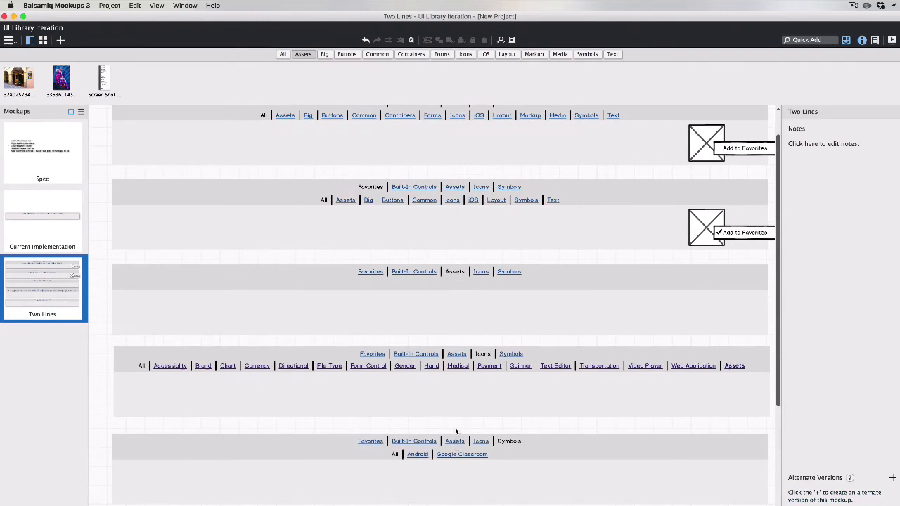
{"action": "mouse_move", "coordinate": [461, 461]}
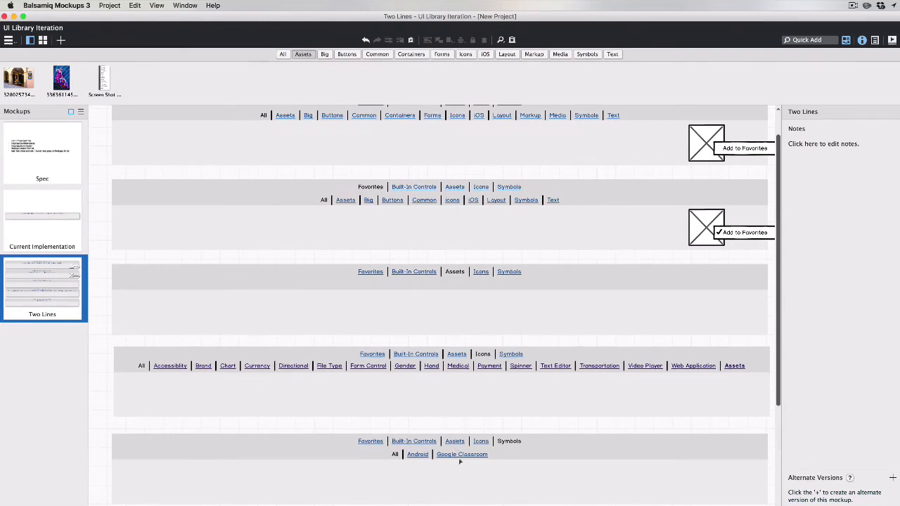
{"action": "mouse_move", "coordinate": [419, 464]}
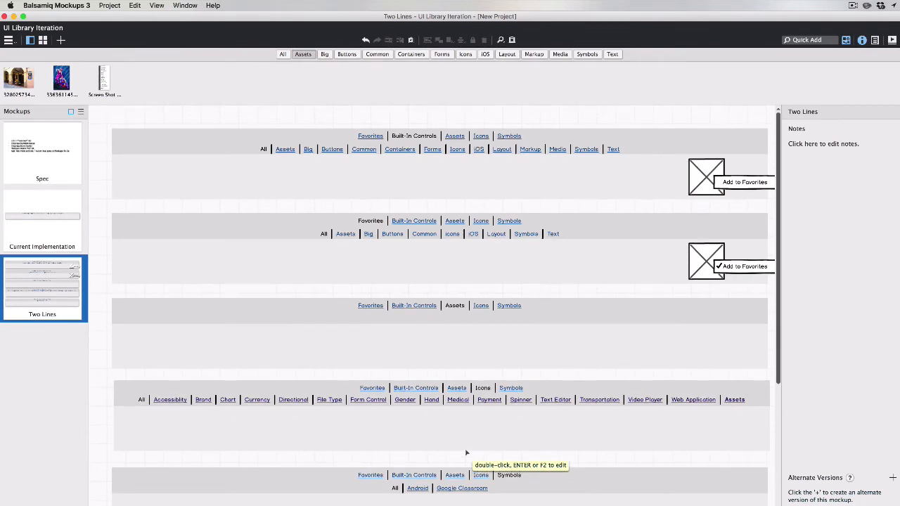
{"action": "mouse_move", "coordinate": [534, 201]}
{"action": "type", "text": "li"}
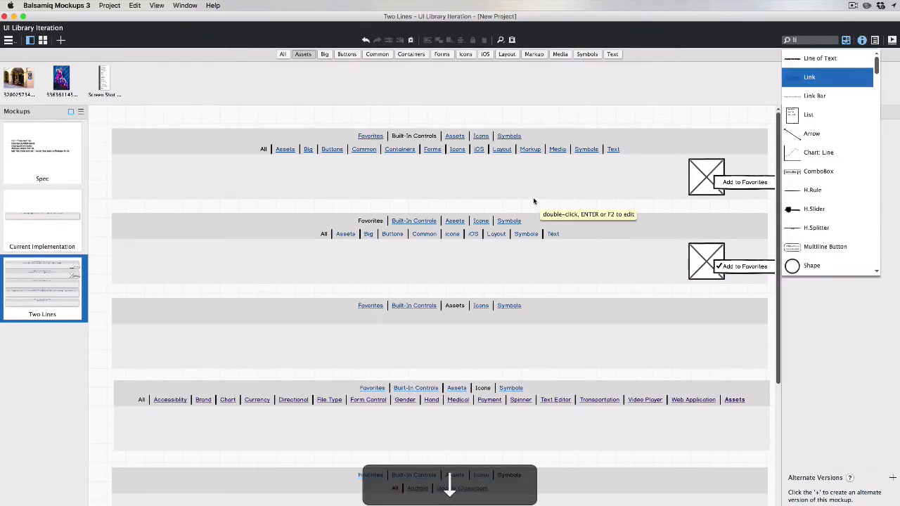
Step: Quick Add a Link reading 'Download more' and open it for editing
{"action": "left_click", "coordinate": [119, 157]}
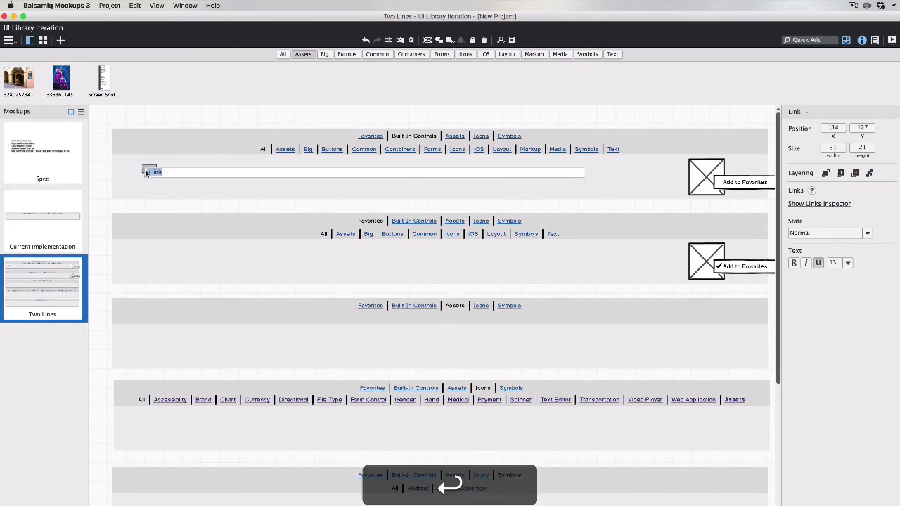
{"action": "type", "text": "Download more a"}
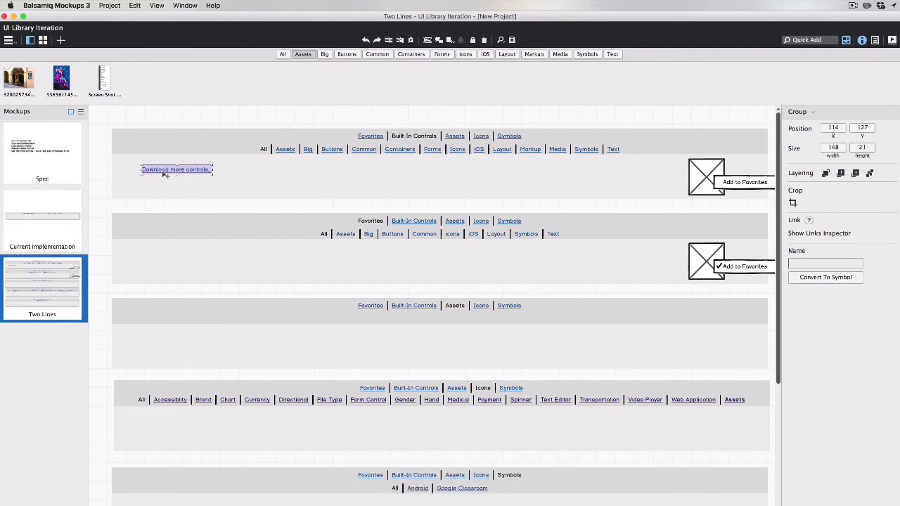
{"action": "double_click", "coordinate": [176, 169]}
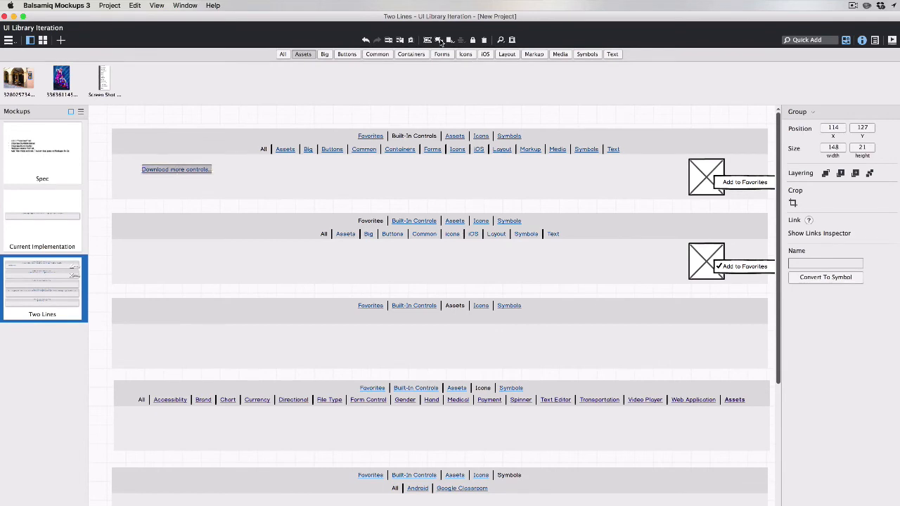
Step: Convert the link to Icon and Label 'Download more controls...' with the cloud download icon
{"action": "left_click", "coordinate": [827, 135]}
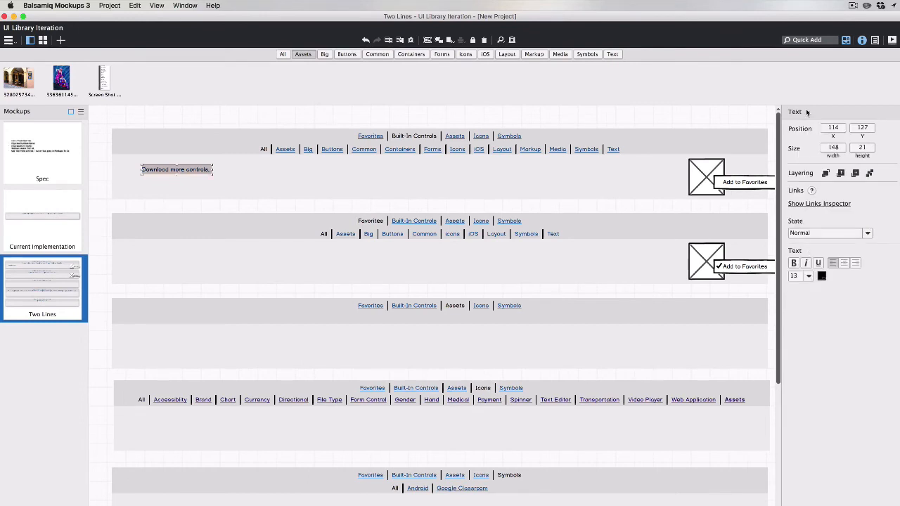
{"action": "left_click", "coordinate": [818, 109]}
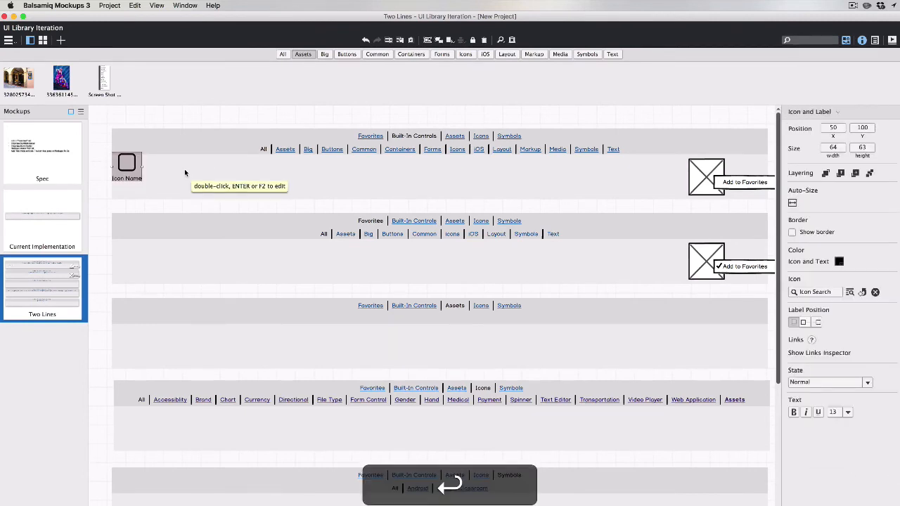
{"action": "type", "text": "Download more controls..."}
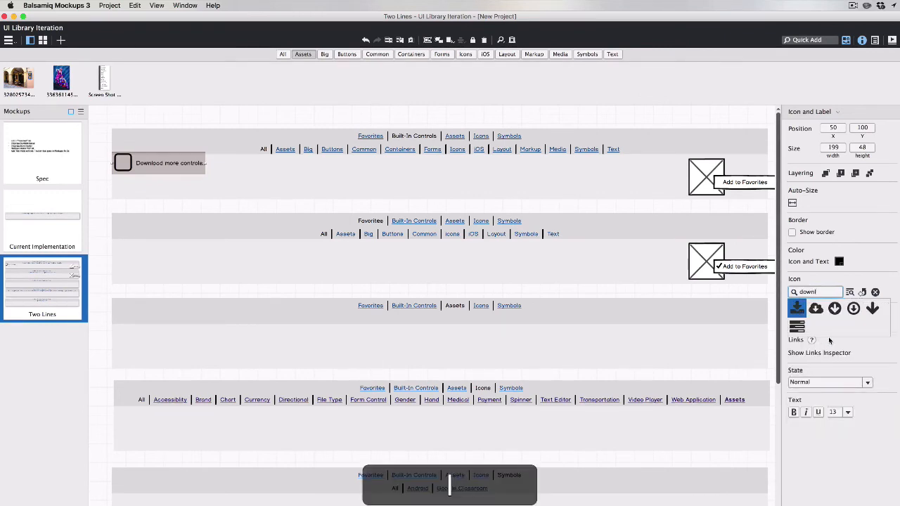
{"action": "left_click", "coordinate": [816, 309]}
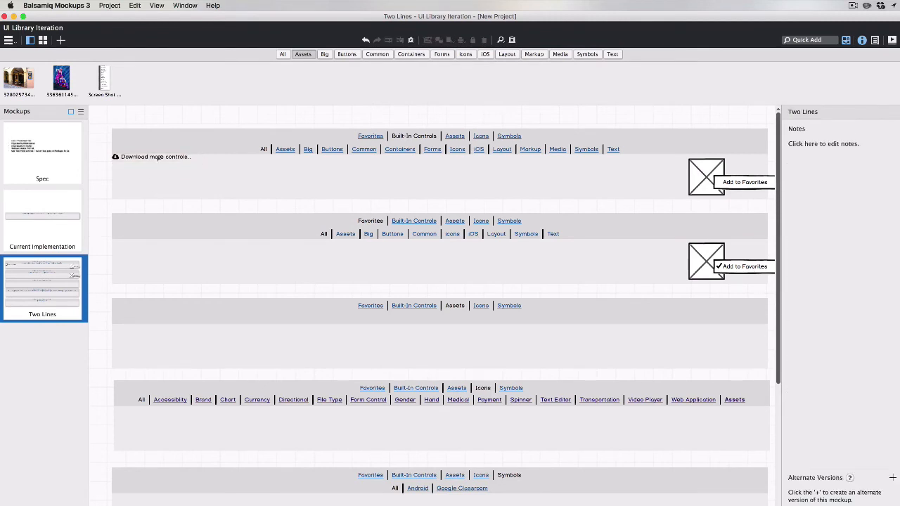
Step: Move the download link to the header's right edge and nudge it into alignment with the first tab-bar block
{"action": "left_click", "coordinate": [150, 156]}
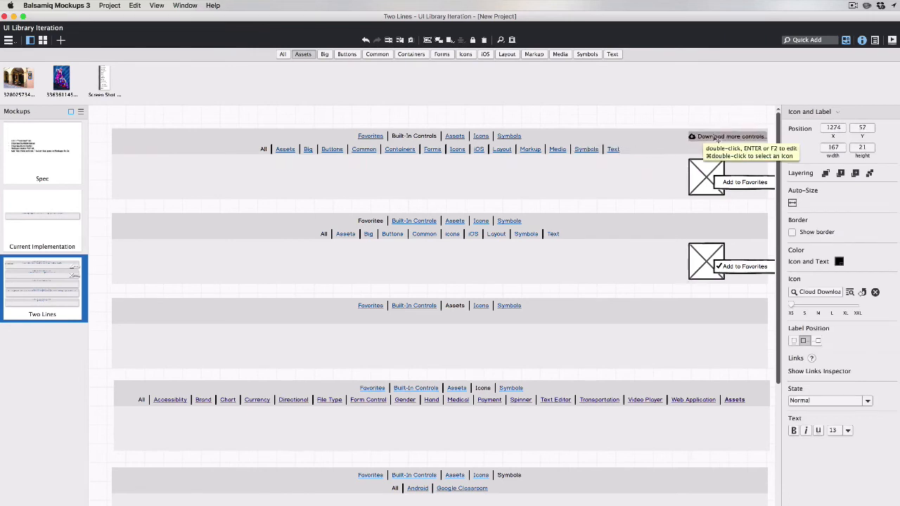
{"action": "double_click", "coordinate": [728, 135]}
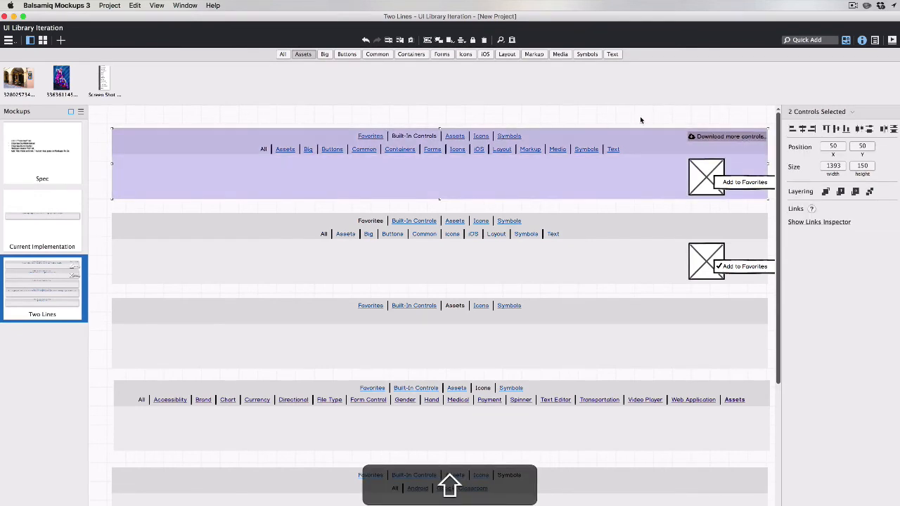
{"action": "left_click", "coordinate": [725, 136]}
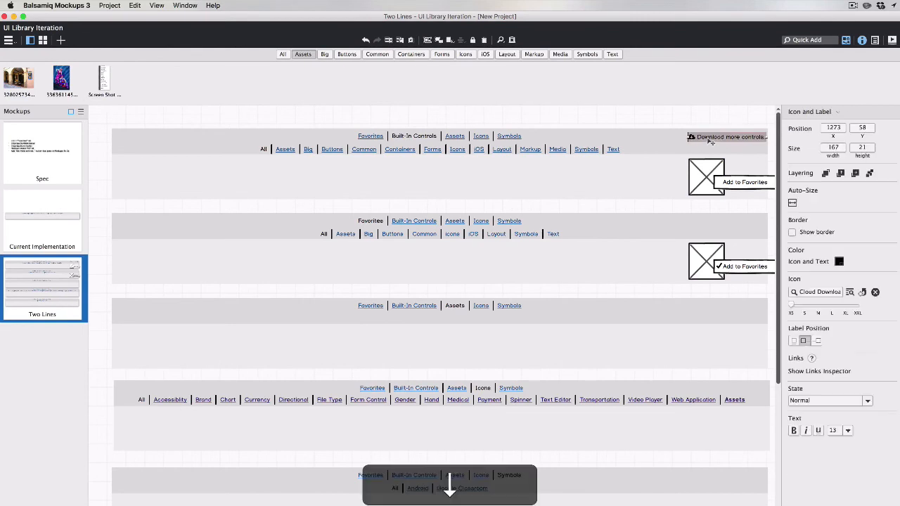
{"action": "key", "text": "cmd+a"}
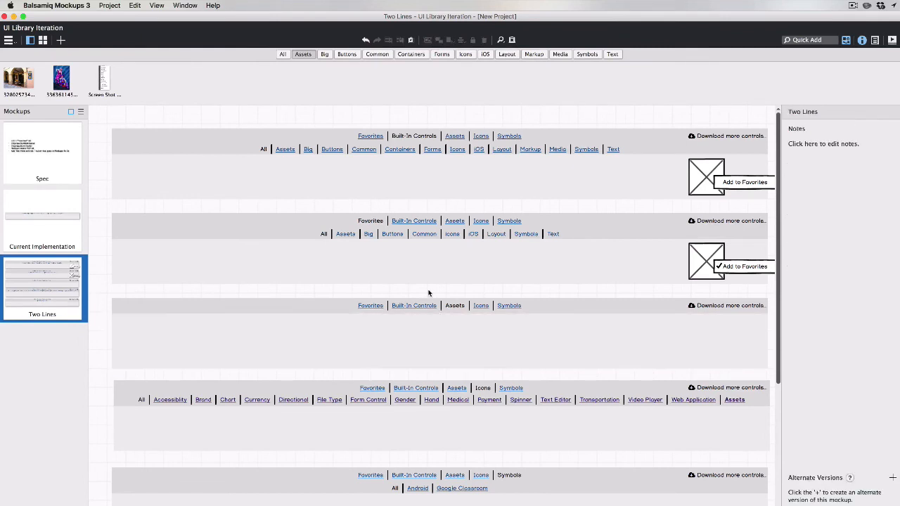
{"action": "mouse_move", "coordinate": [461, 346]}
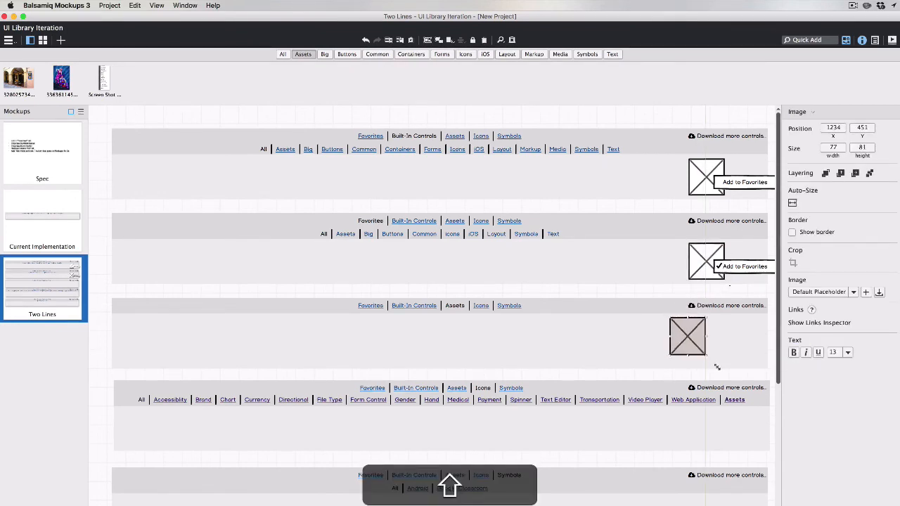
Step: Enlarge the placeholder image in the Assets variant and deselect it to review the layout
{"action": "left_click_drag", "start_coordinate": [704, 354], "coordinate": [714, 363]}
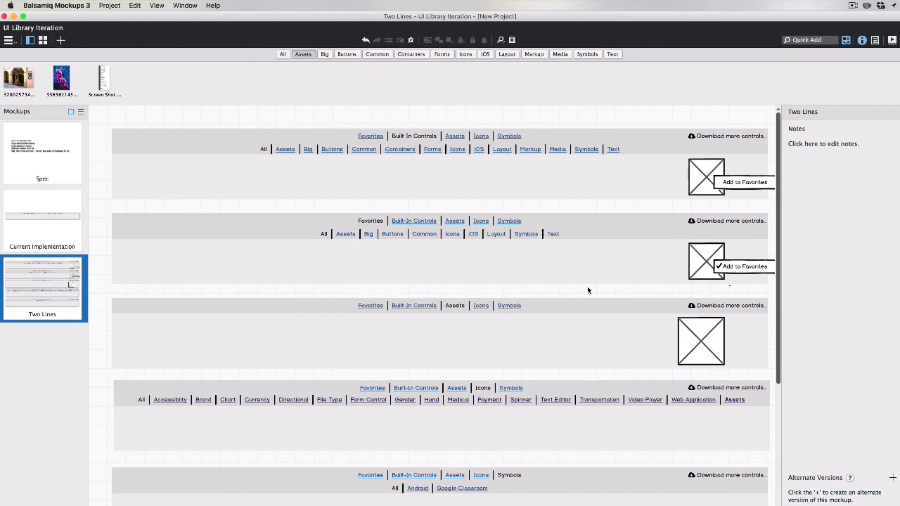
{"action": "left_click", "coordinate": [438, 143]}
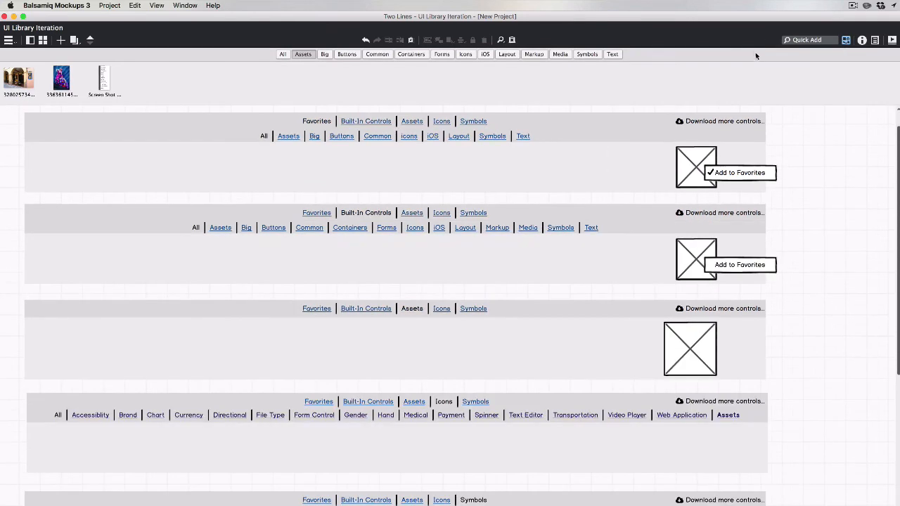
{"action": "mouse_move", "coordinate": [758, 56]}
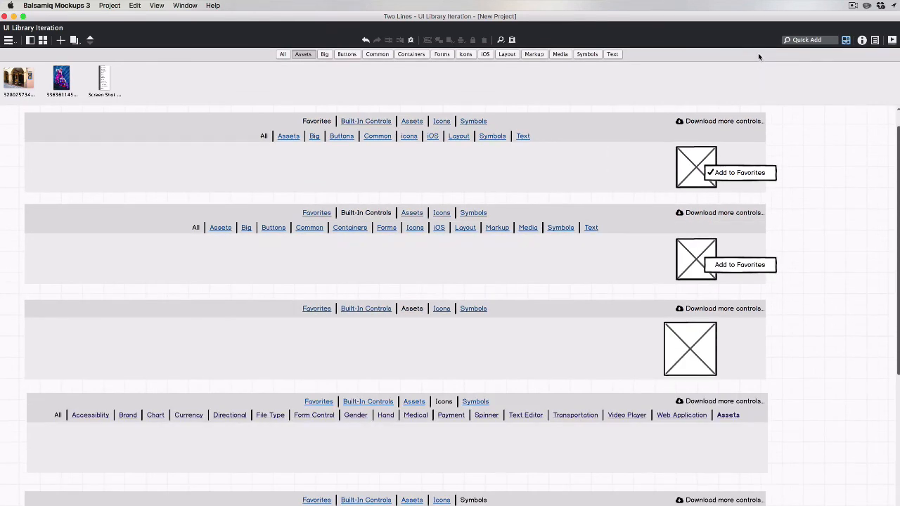
{"action": "mouse_move", "coordinate": [766, 66]}
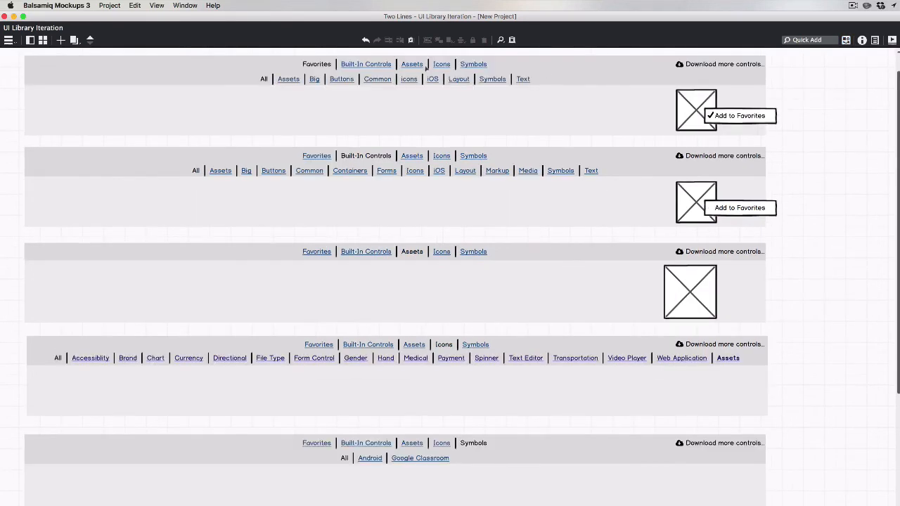
{"action": "mouse_move", "coordinate": [412, 160]}
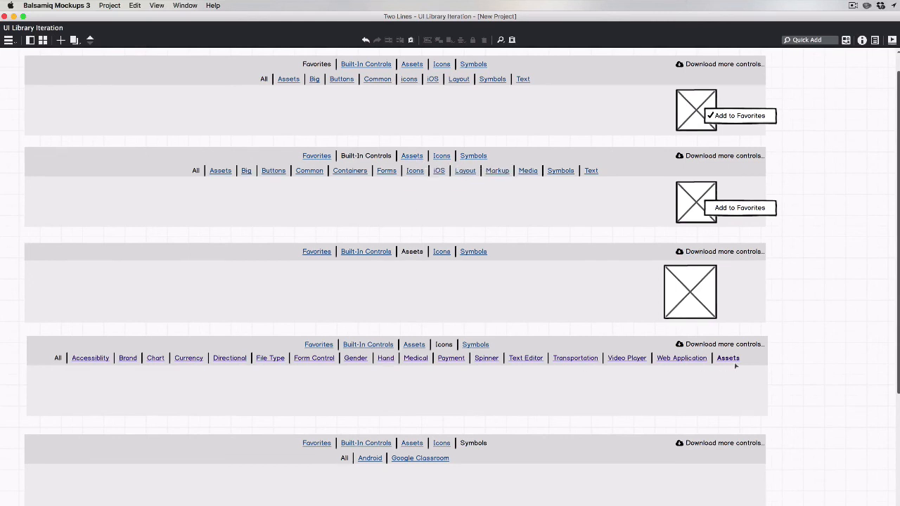
{"action": "mouse_move", "coordinate": [760, 363]}
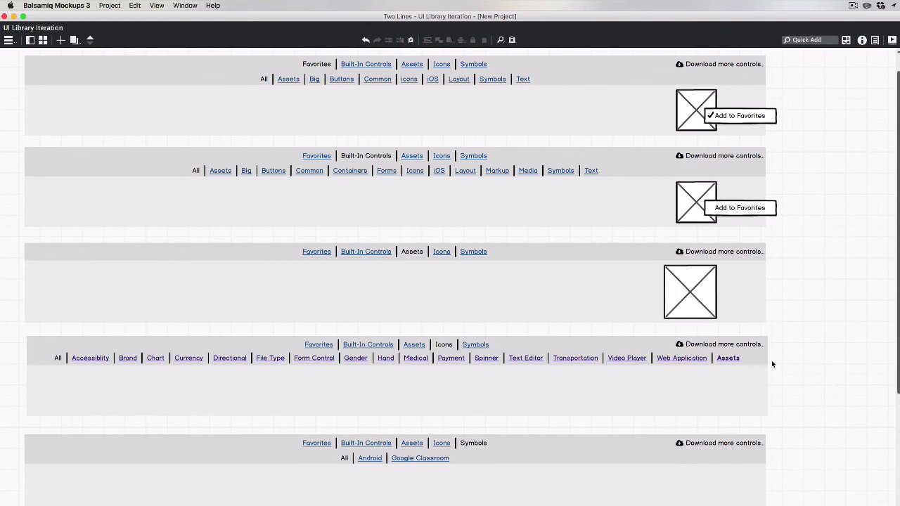
{"action": "mouse_move", "coordinate": [810, 250]}
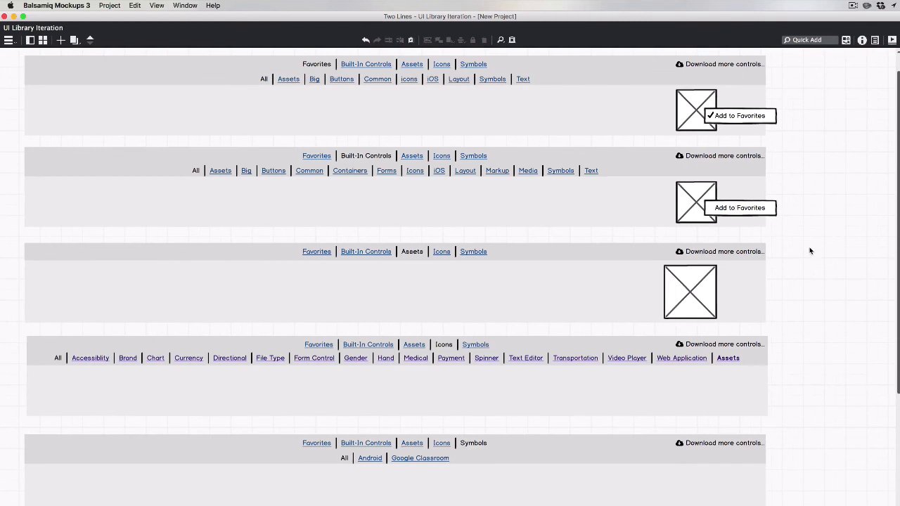